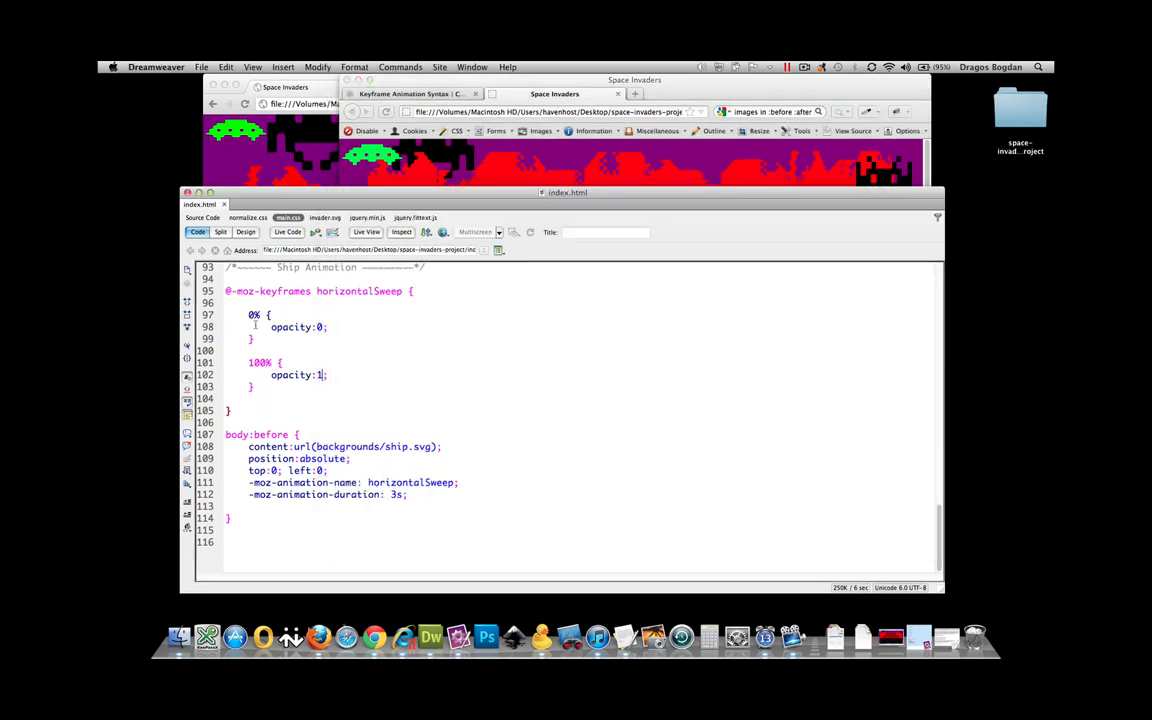
Replace the opacity declarations in horizontalSweep with left:0% at the start and left:100% at the end
{"action": "left_click_drag", "start_coordinate": [248, 314], "coordinate": [254, 388]}
{"action": "type", "text": "left"}
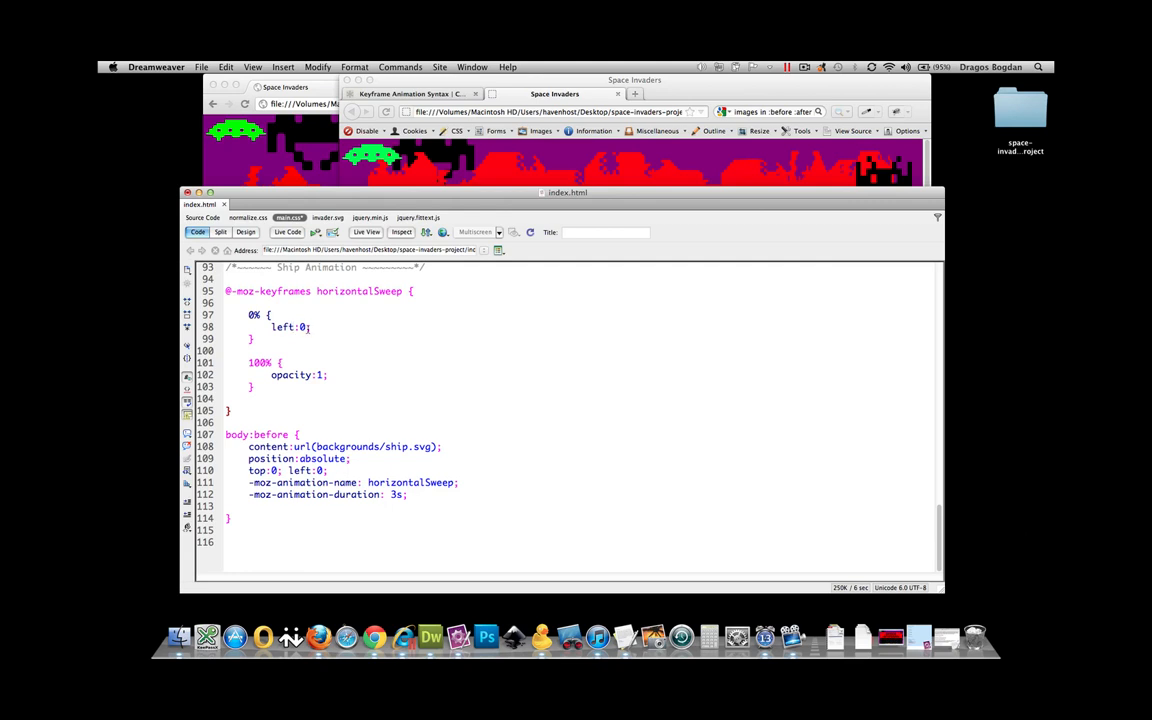
{"action": "type", "text": "%"}
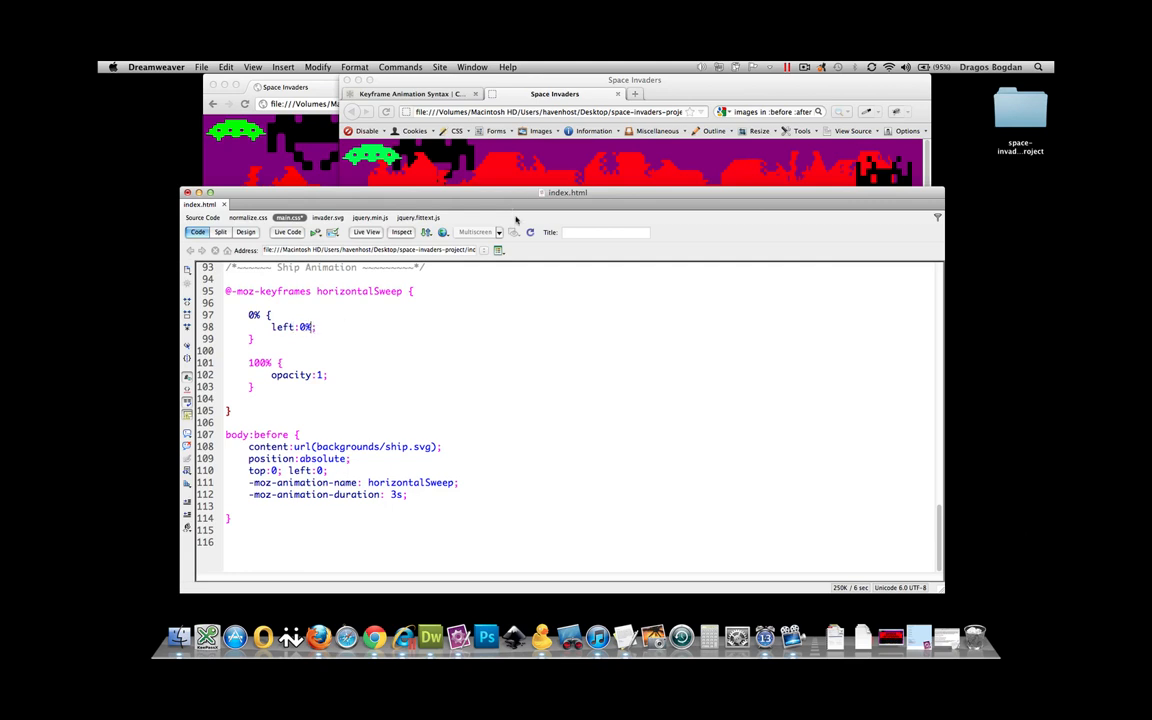
{"action": "double_click", "coordinate": [292, 374]}
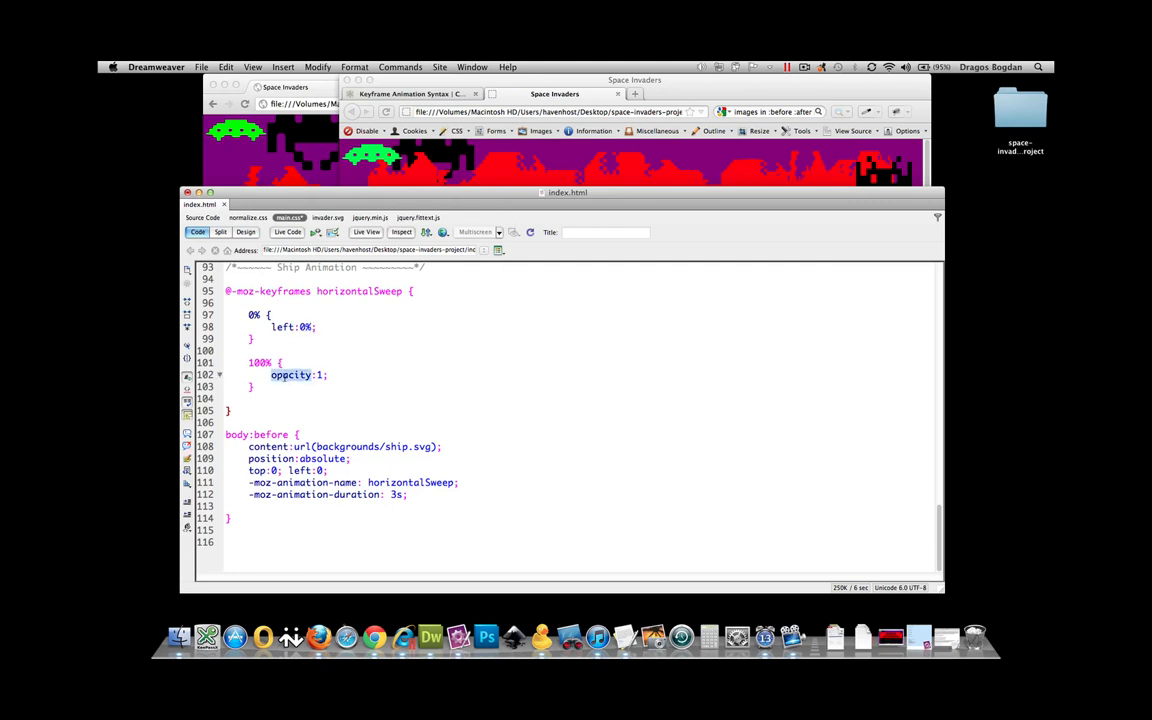
{"action": "type", "text": "left:1;"}
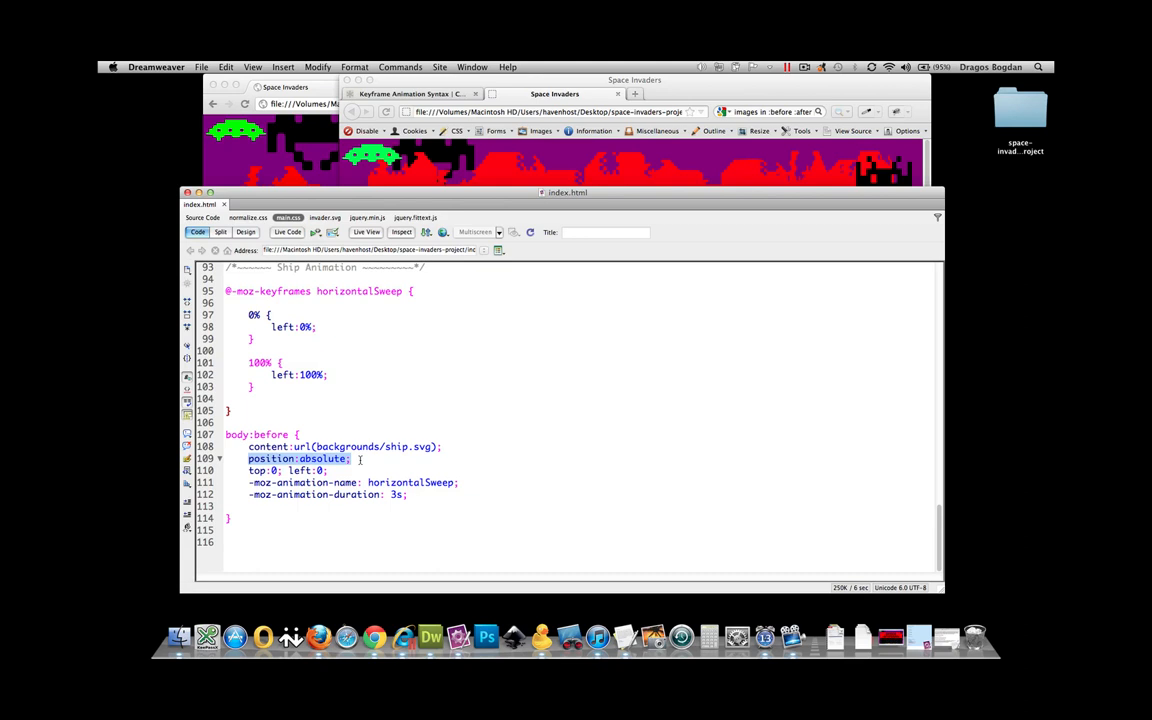
{"action": "mouse_move", "coordinate": [312, 360]}
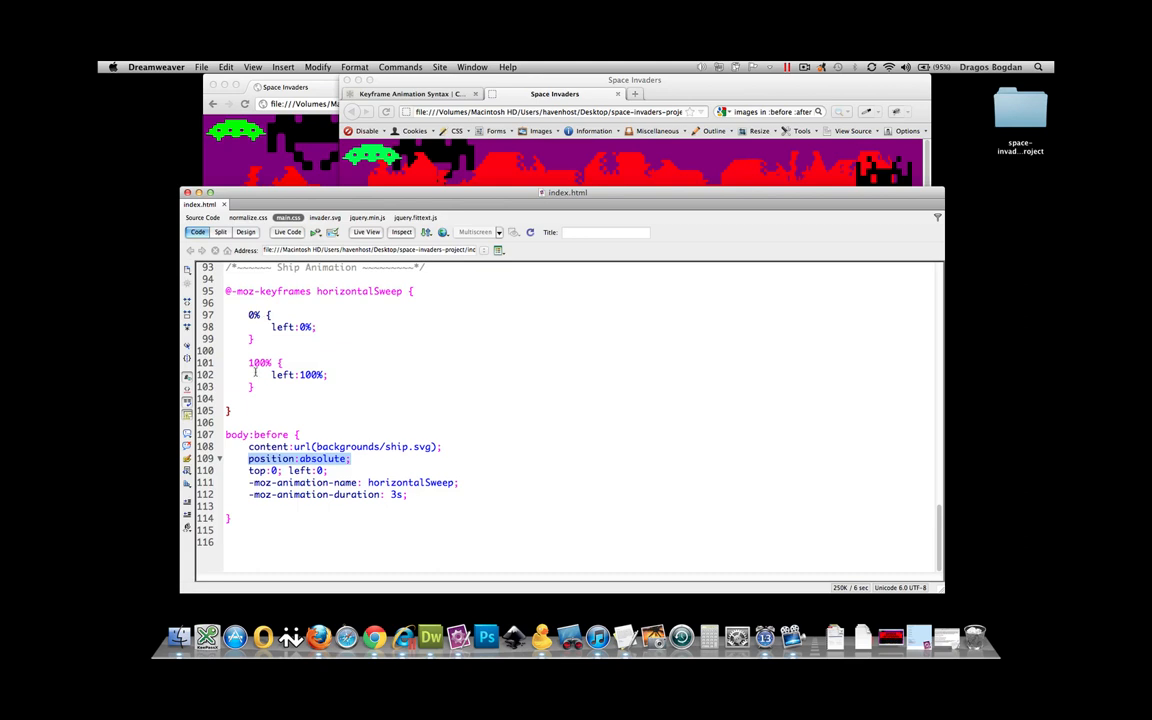
{"action": "mouse_move", "coordinate": [256, 396]}
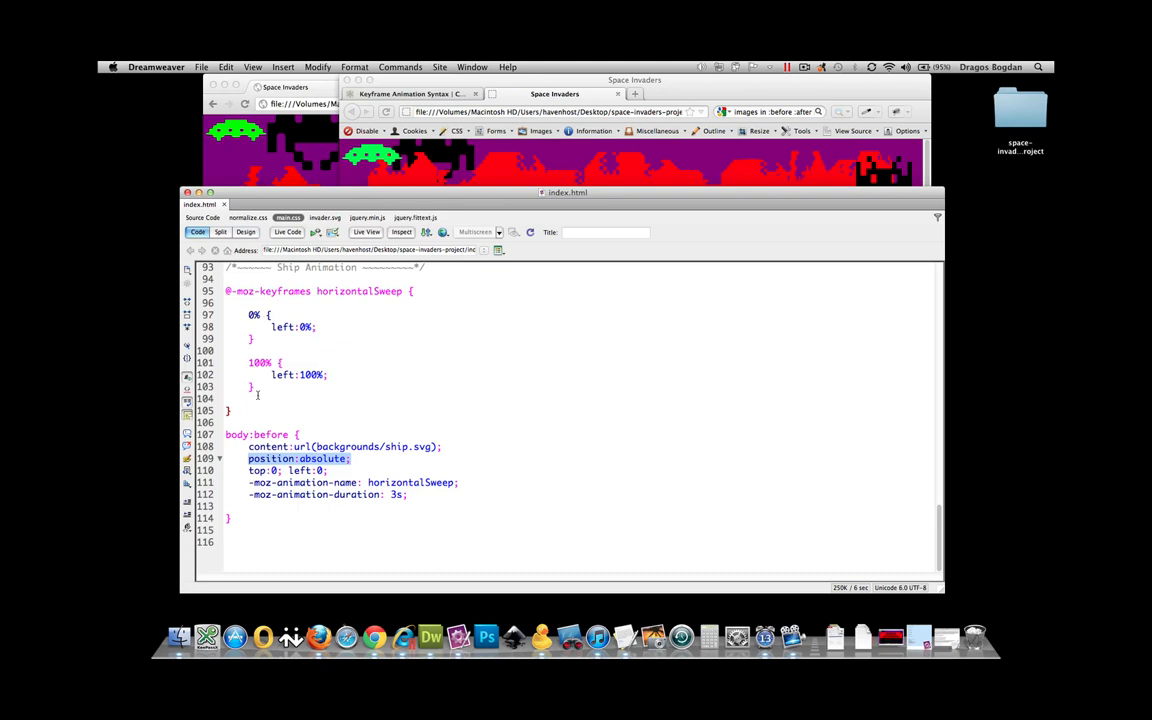
{"action": "mouse_move", "coordinate": [228, 296]}
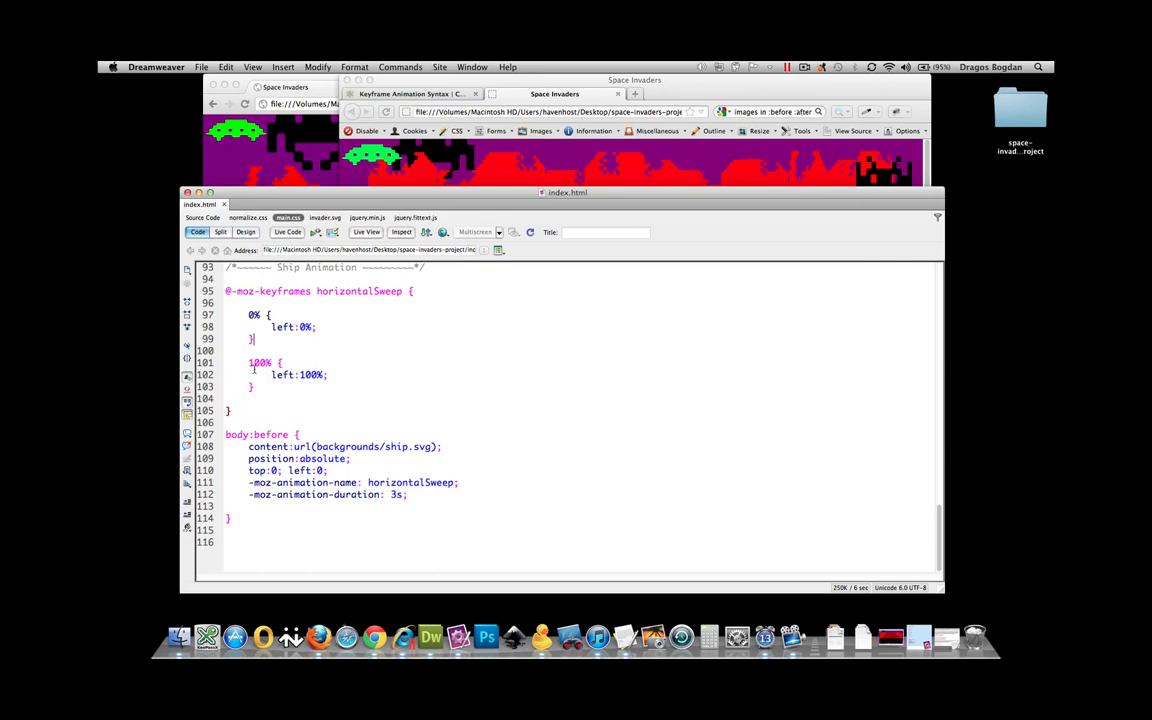
Select the 0% keyframe selector of horizontalSweep so it can be overwritten with from
{"action": "left_click", "coordinate": [258, 340]}
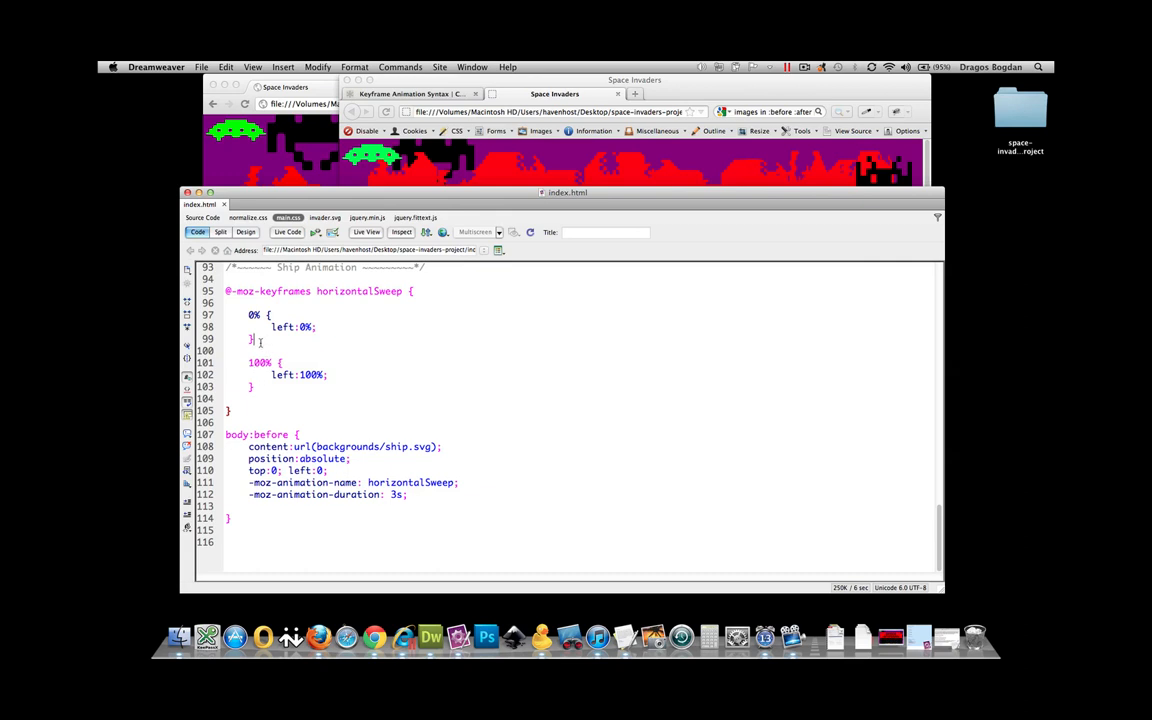
{"action": "left_click_drag", "start_coordinate": [248, 316], "coordinate": [260, 338]}
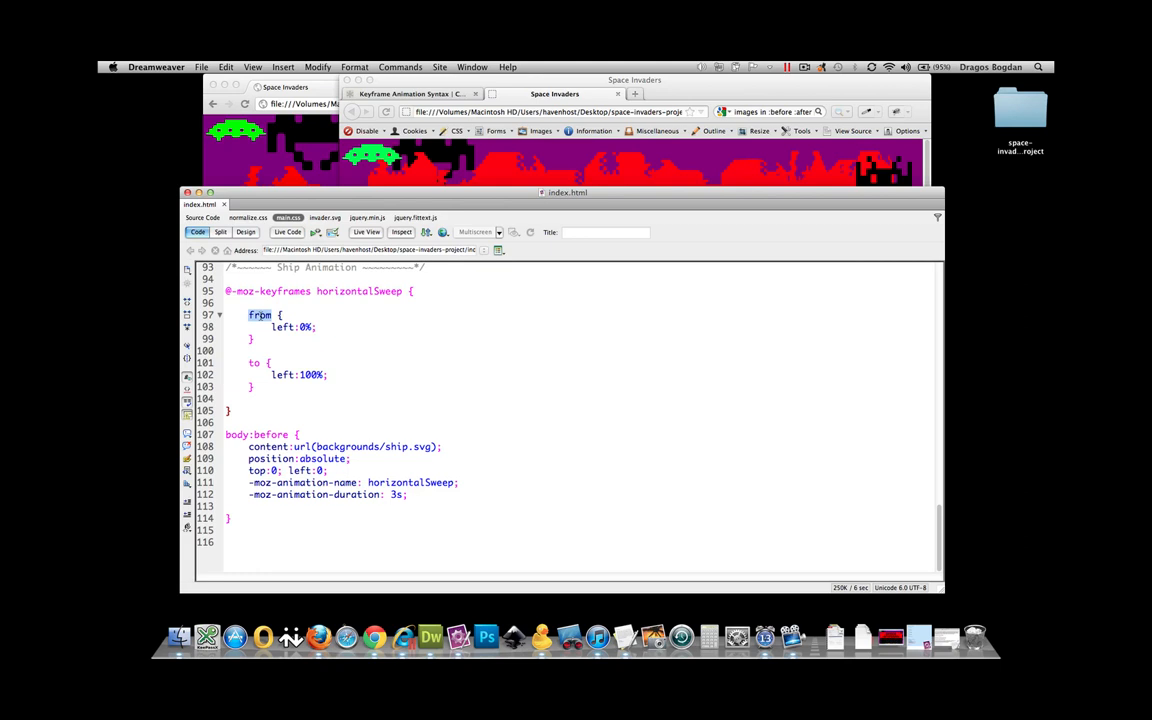
Overwrite from with 0% and to with 100% in the horizontalSweep selectors
{"action": "type", "text": "0% {"}
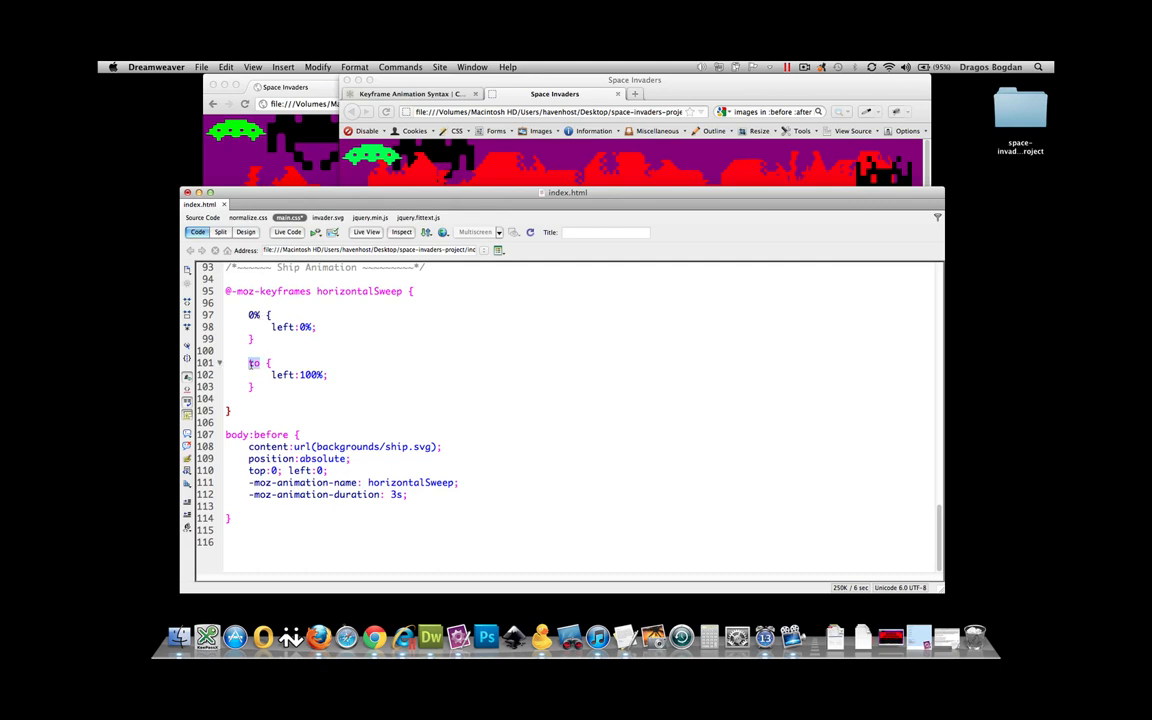
{"action": "type", "text": "100%"}
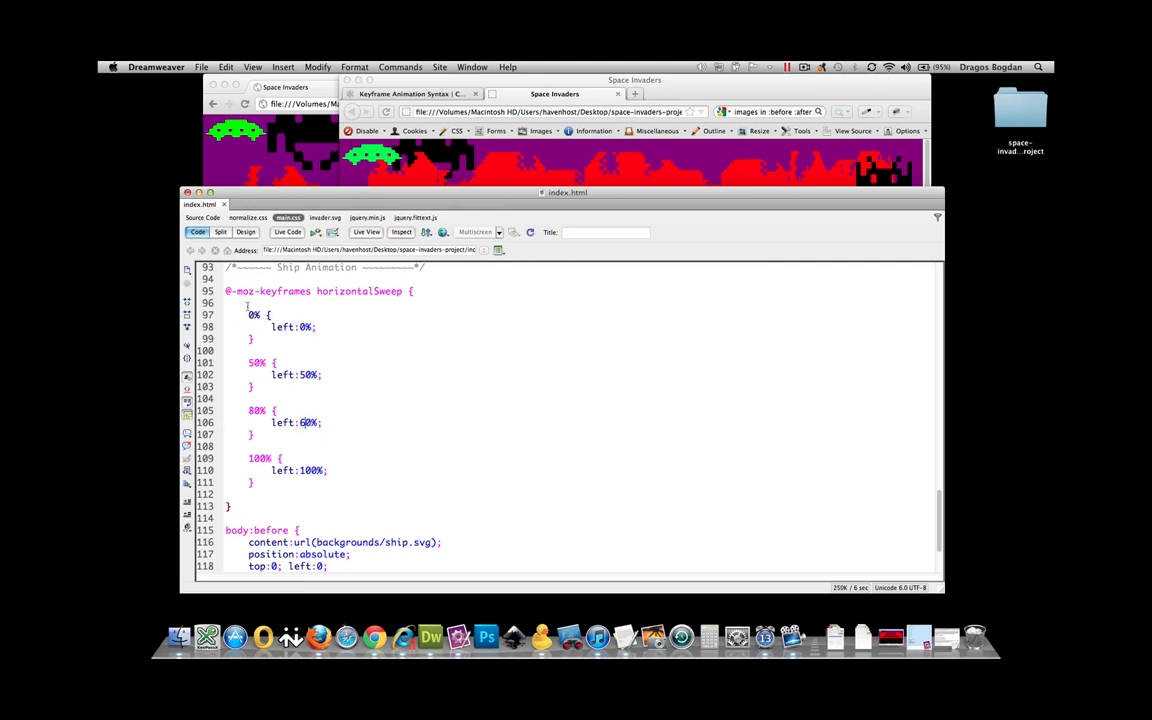
Select the pasted keyframe blocks between 0% and 100% to set their 50% and 60% values
{"action": "left_click_drag", "start_coordinate": [248, 304], "coordinate": [248, 504]}
{"action": "type", "text": "2"}
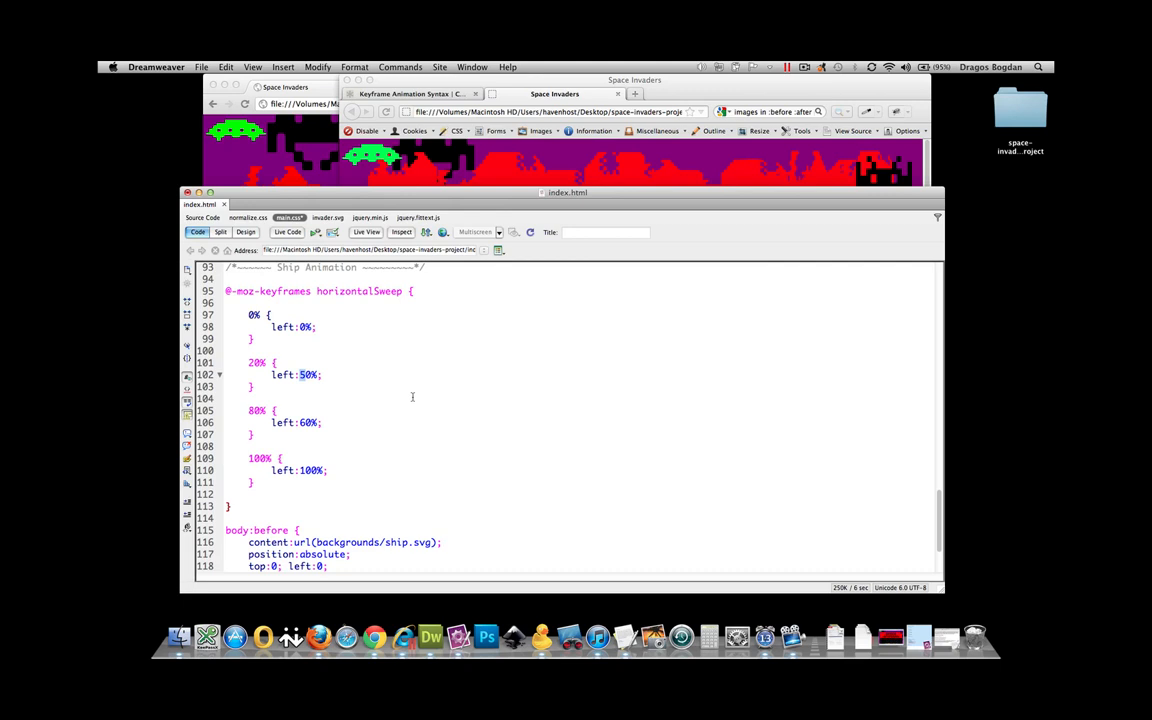
Retime the middle keyframes, giving 20% left:30% and top:1em and the 40% keyframe top:0em
{"action": "type", "text": "30"}
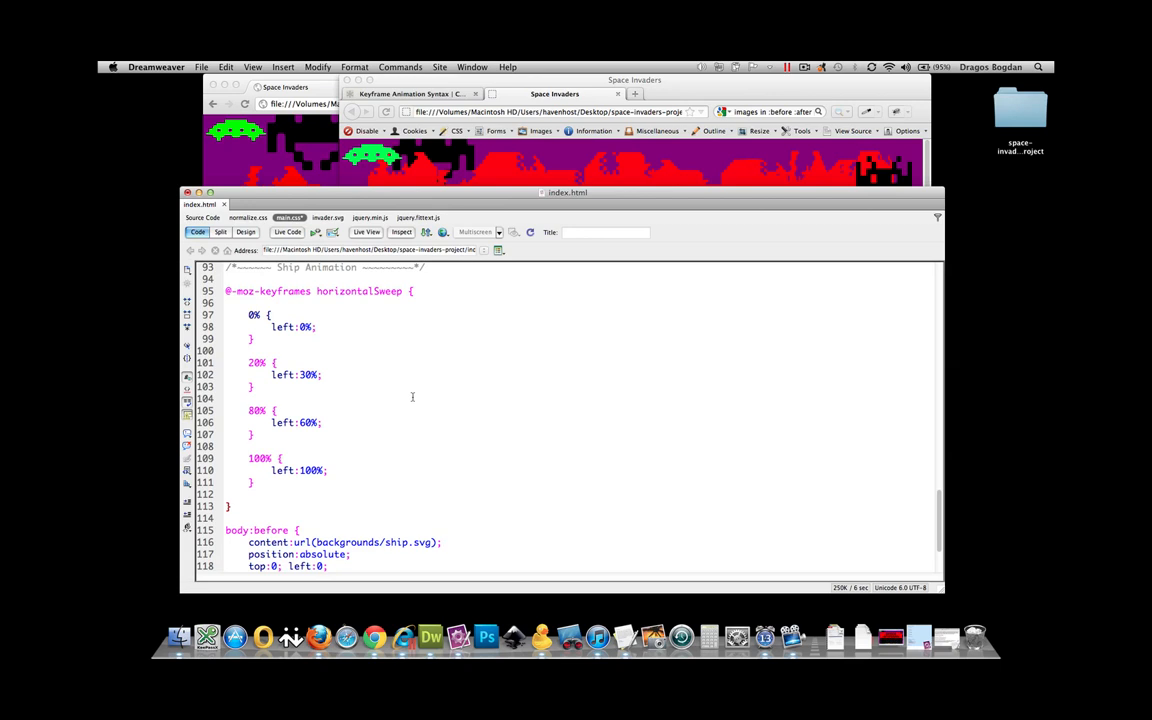
{"action": "type", "text": "margin"}
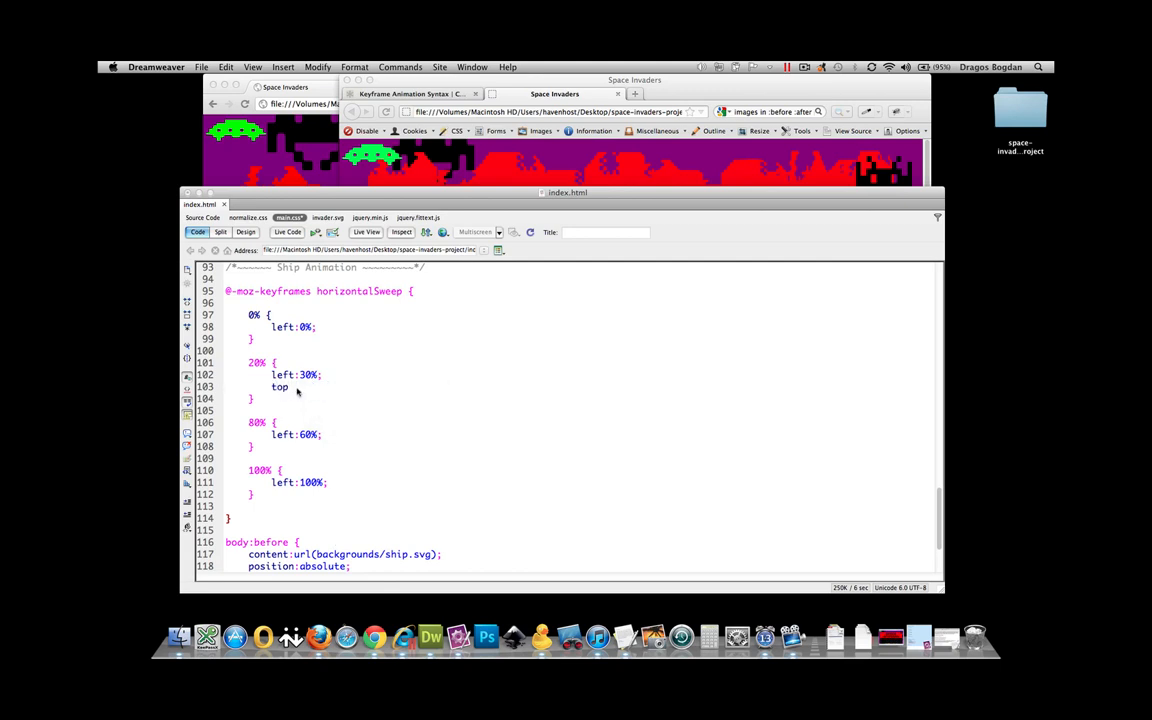
{"action": "type", "text": ":1"}
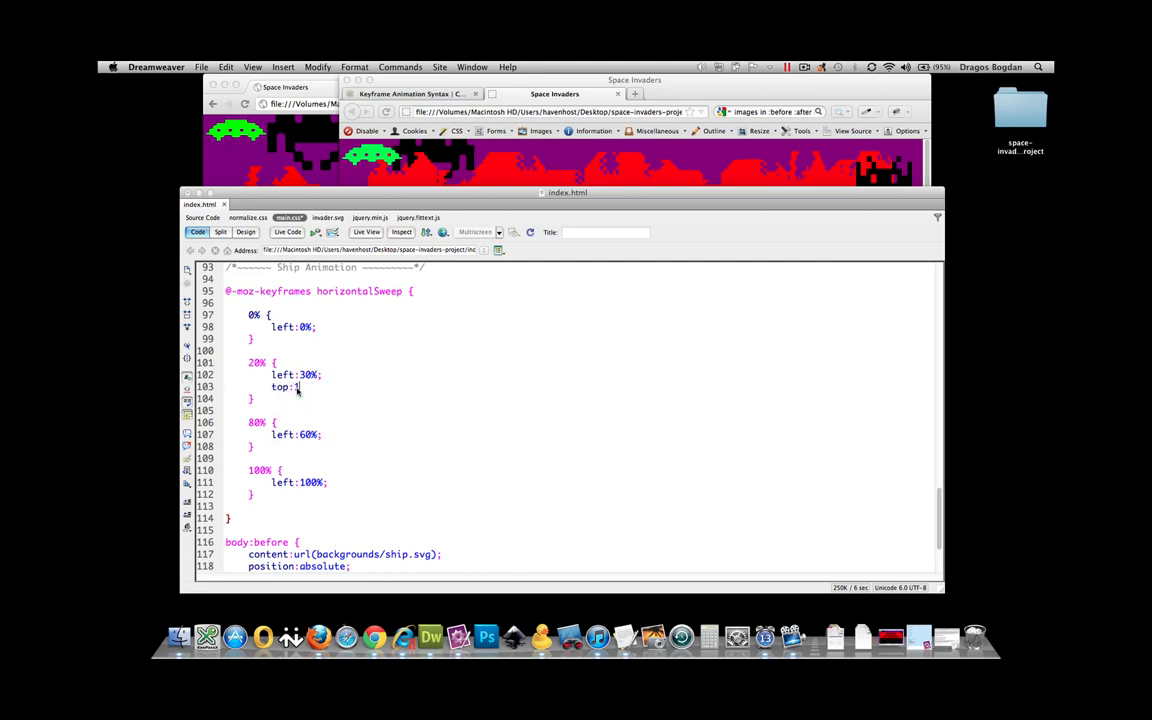
{"action": "type", "text": "em;"}
{"action": "left_click", "coordinate": [320, 422]}
{"action": "type", "text": "4"}
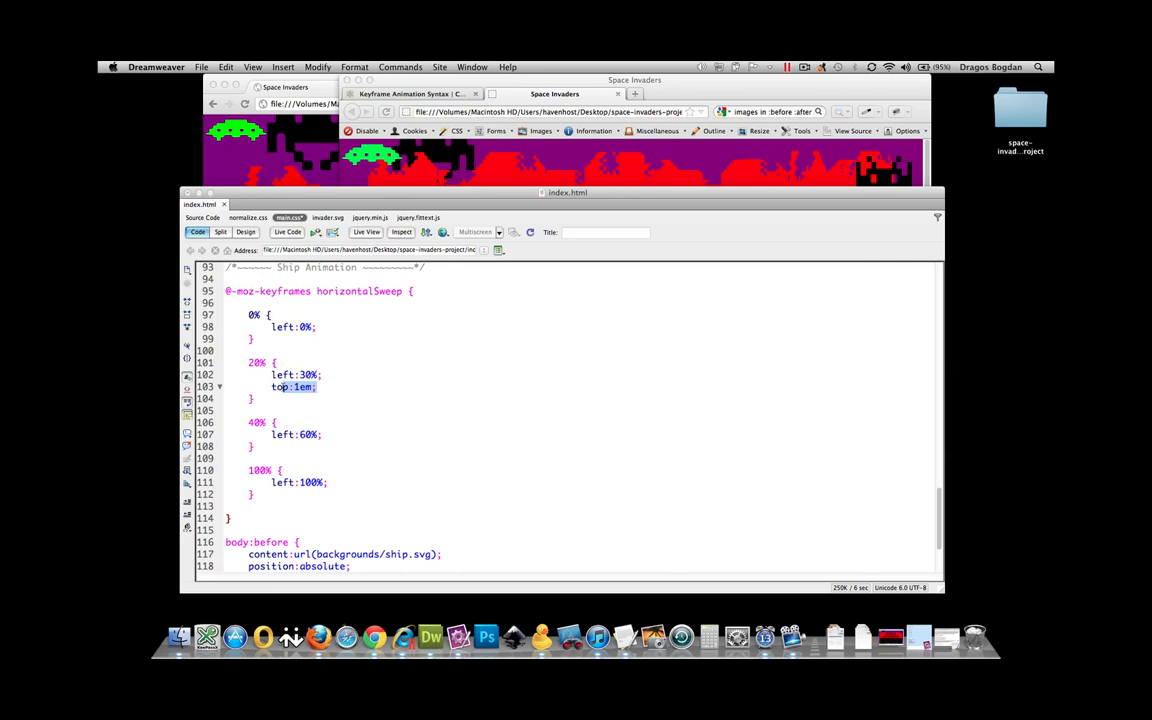
{"action": "type", "text": "top:1em;"}
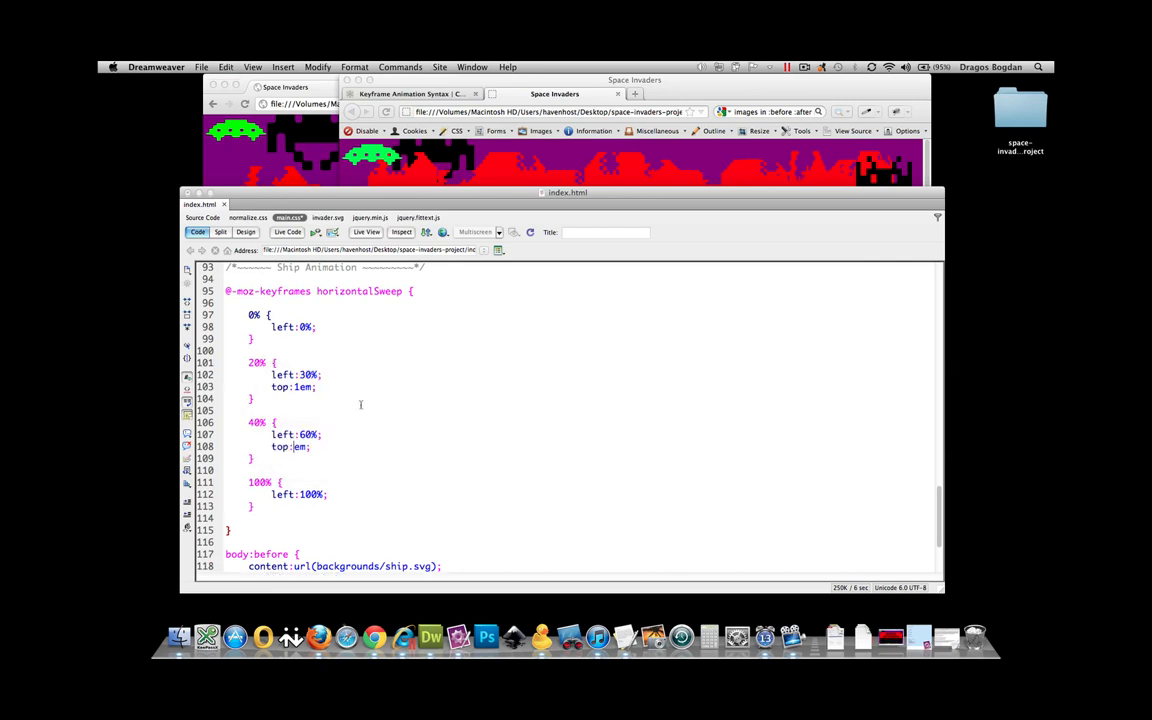
{"action": "type", "text": "0"}
{"action": "left_click", "coordinate": [280, 374]}
{"action": "type", "text": "1"}
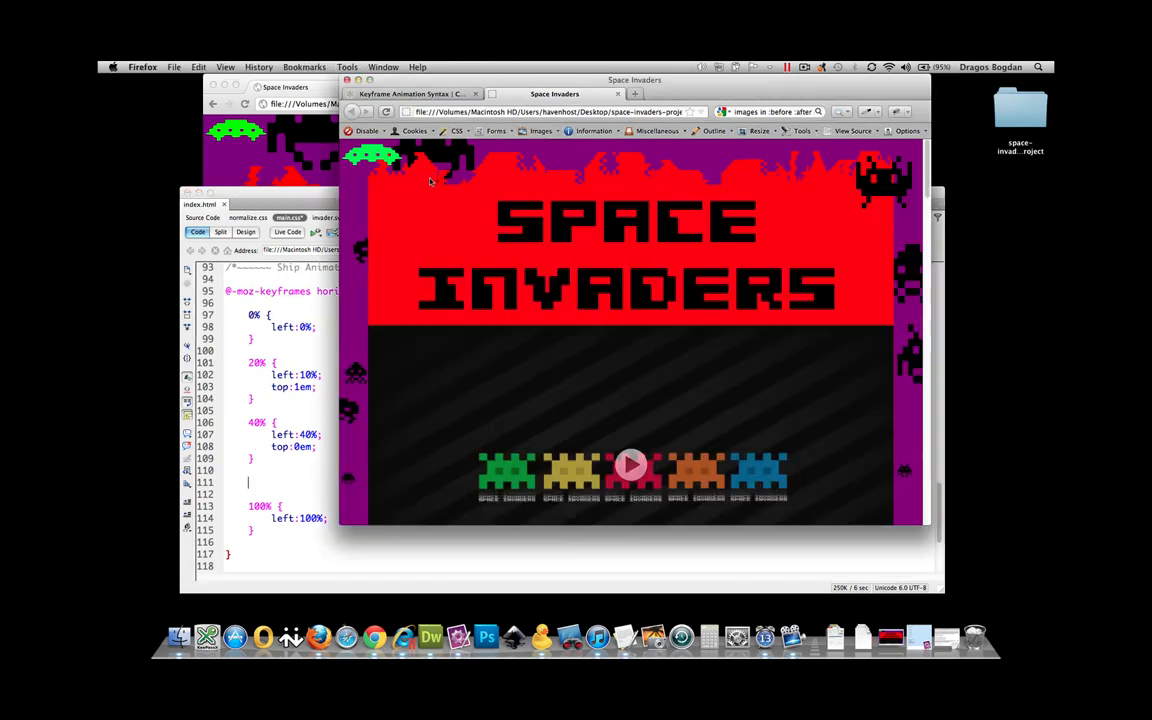
{"action": "mouse_move", "coordinate": [416, 144]}
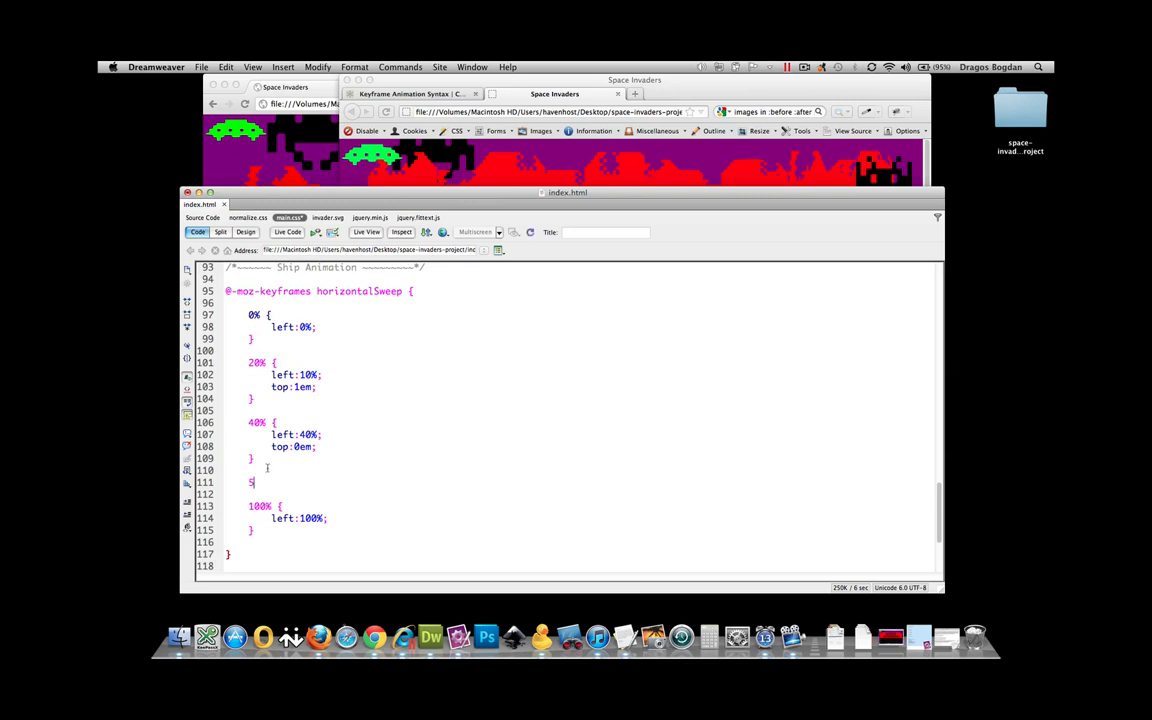
Add a 50% keyframe with left:40% to horizontalSweep before the 100% step
{"action": "type", "text": "50% {"}
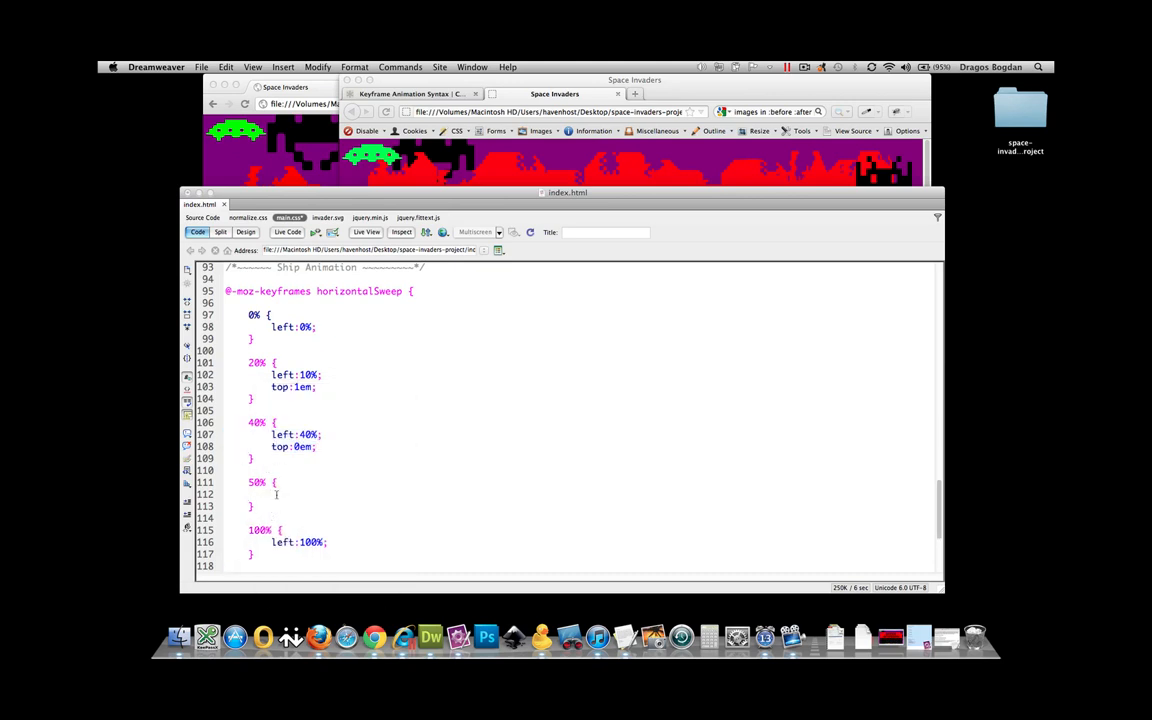
{"action": "type", "text": "left:40%;"}
{"action": "type", "text": "top:1em;"}
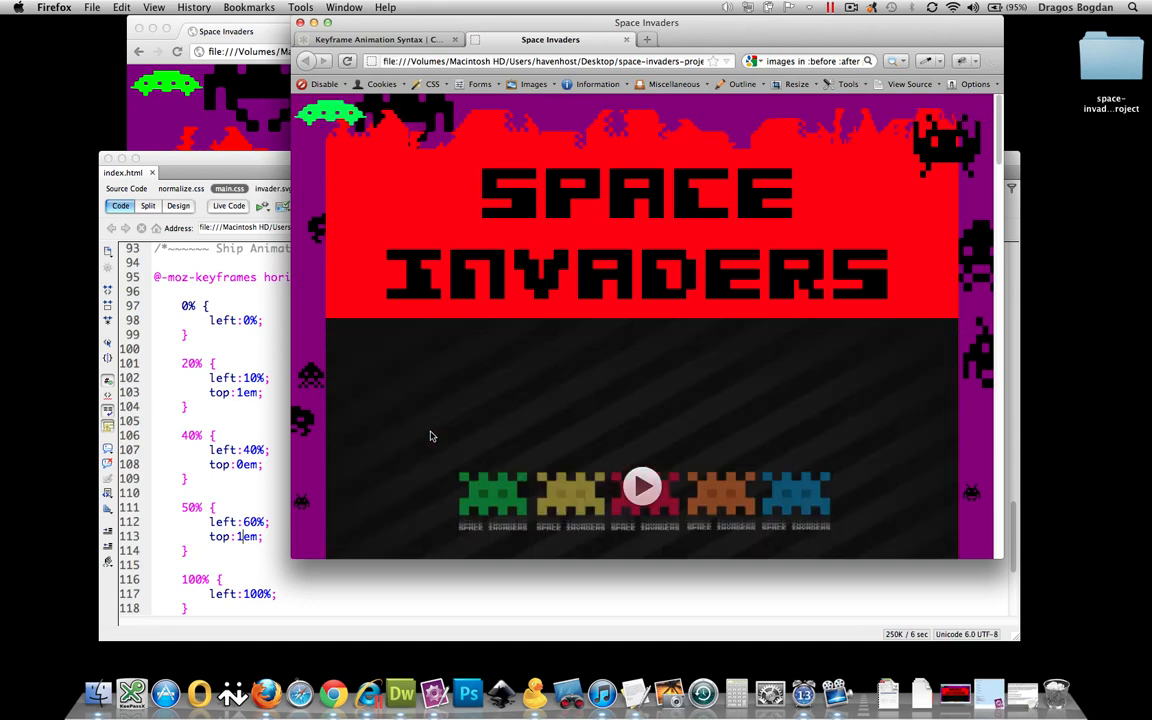
{"action": "mouse_move", "coordinate": [330, 450]}
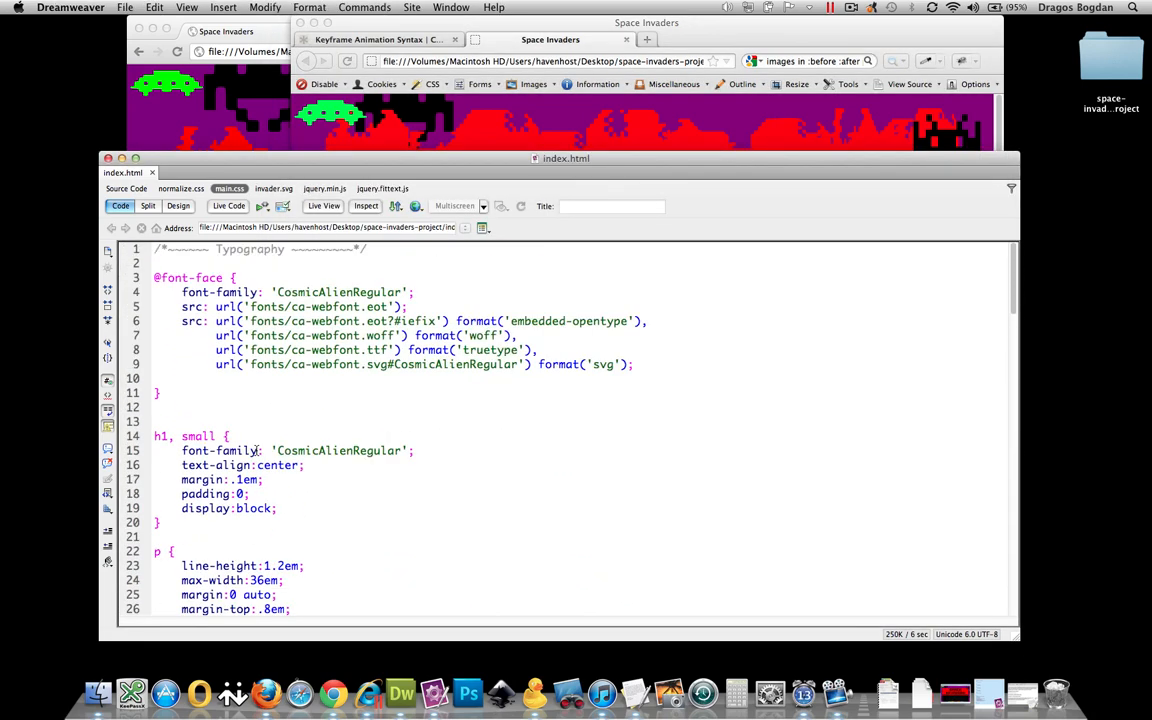
{"action": "scroll", "scroll_direction": "down", "scroll_amount": 3}
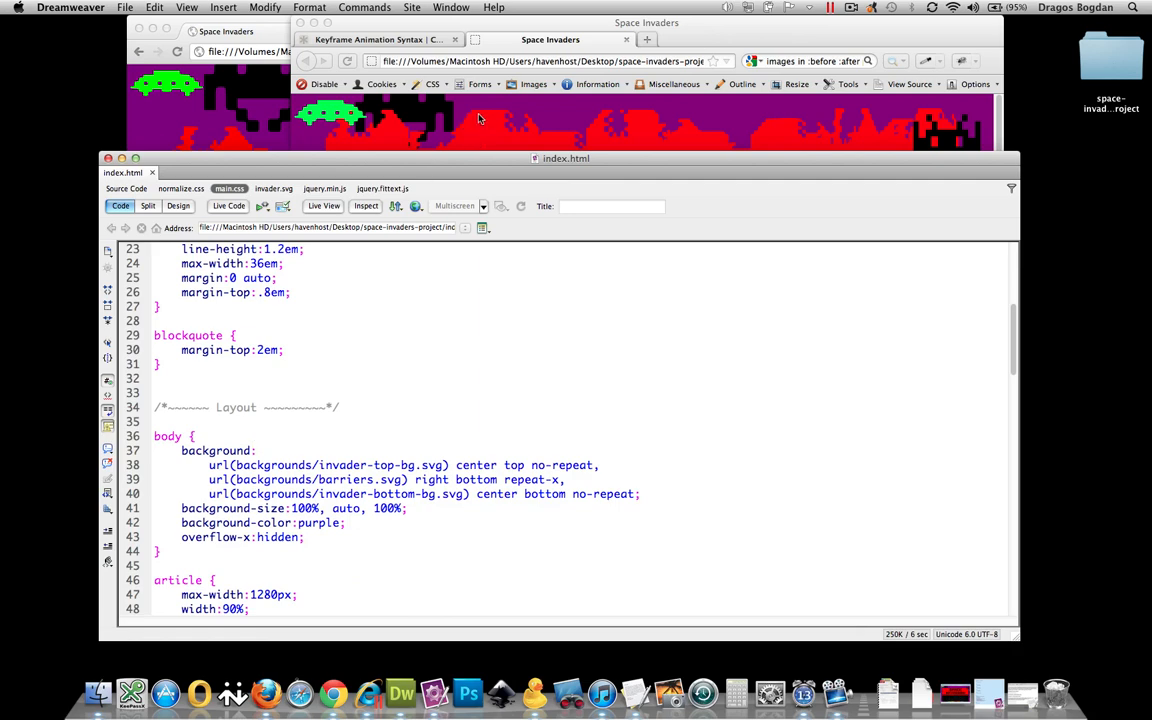
{"action": "scroll", "scroll_direction": "down", "scroll_amount": 3}
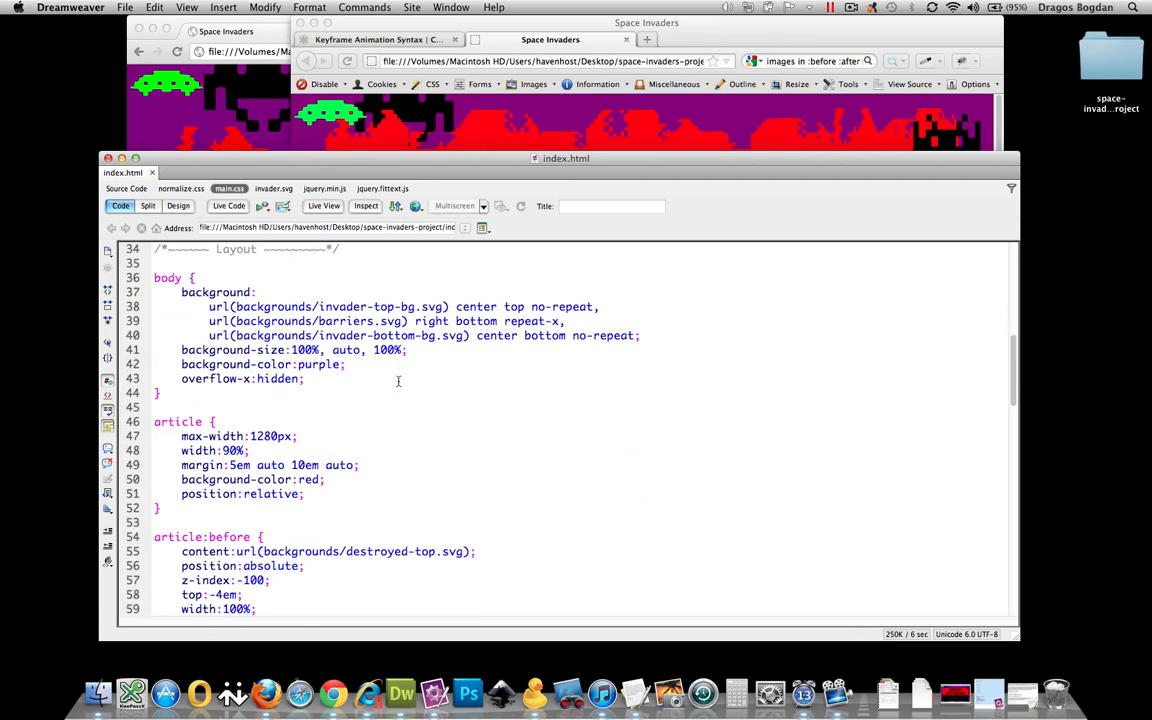
{"action": "scroll", "scroll_direction": "down", "scroll_amount": 3}
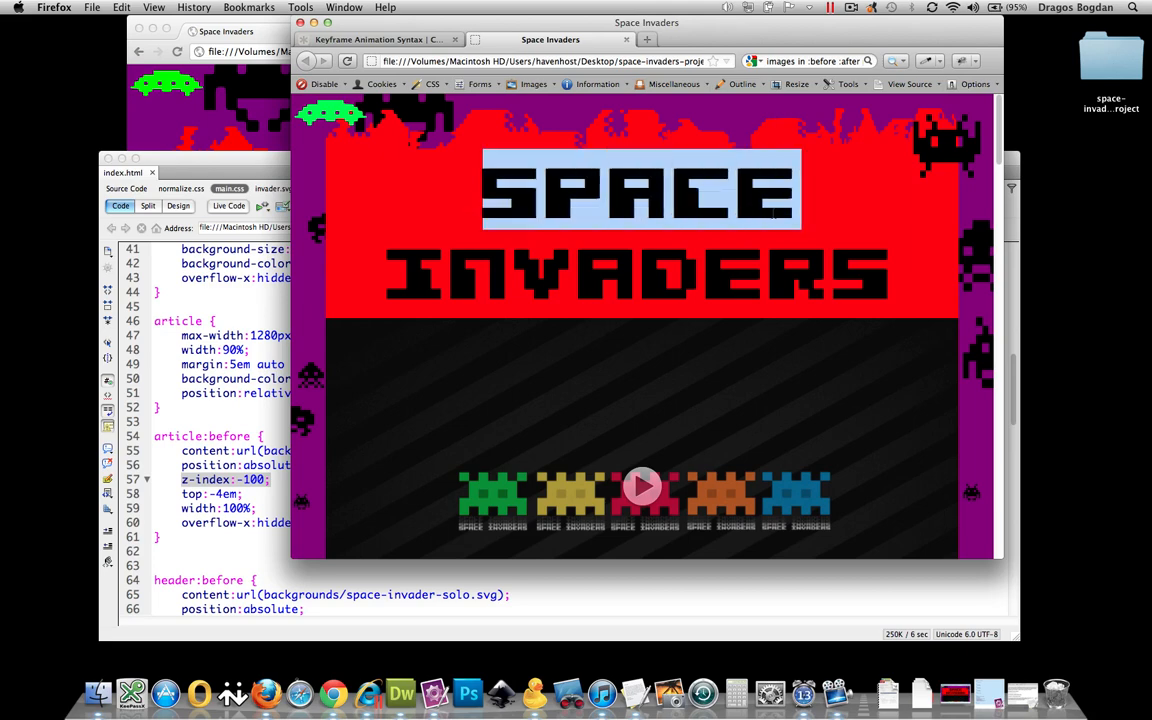
{"action": "mouse_move", "coordinate": [360, 124]}
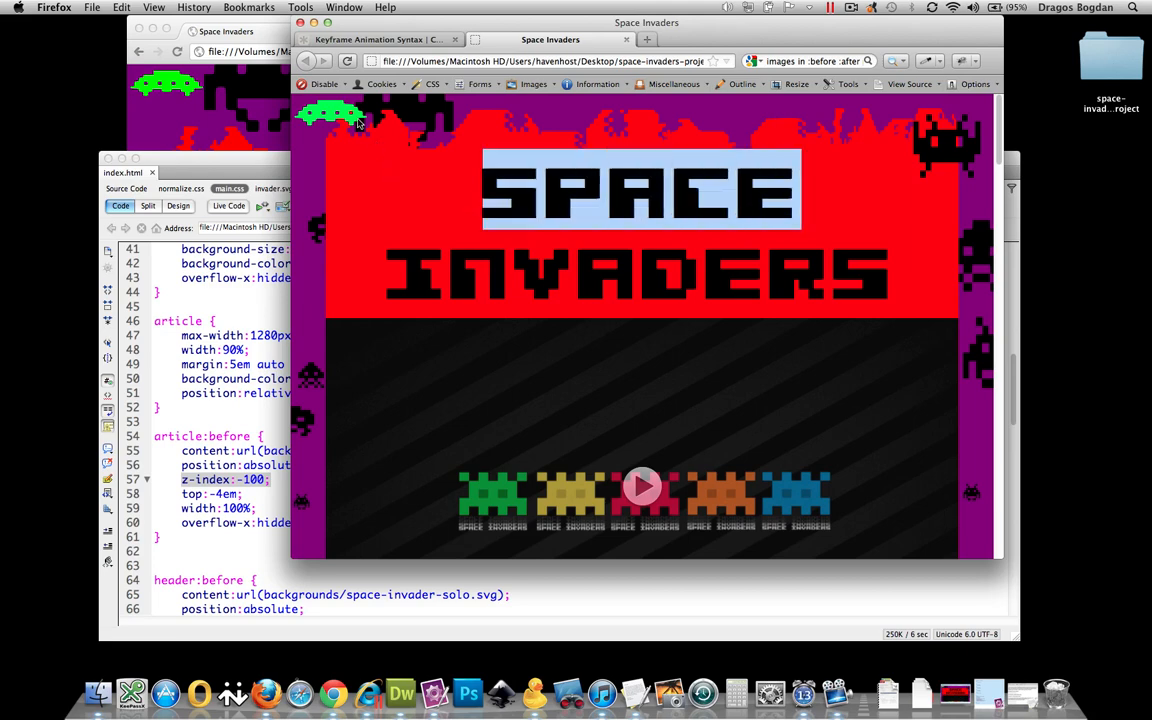
{"action": "mouse_move", "coordinate": [248, 408]}
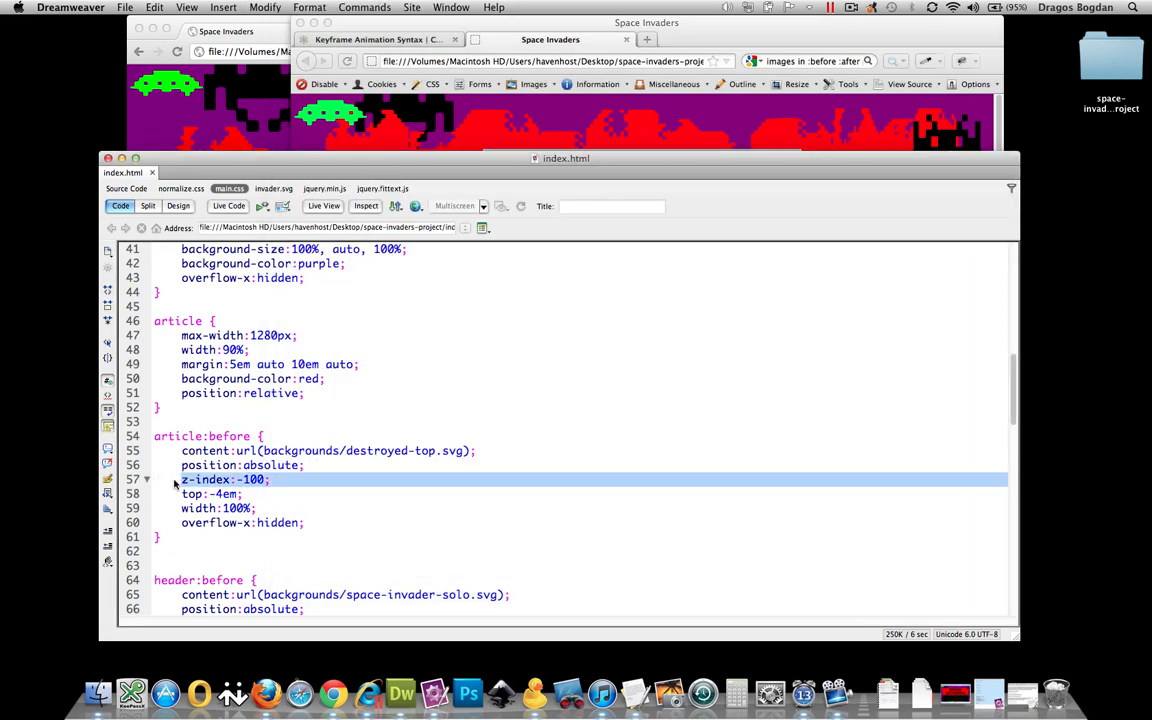
Give the early keyframes z-index values, settling the 0% step on z-index:-200
{"action": "scroll", "scroll_direction": "down", "scroll_amount": 3}
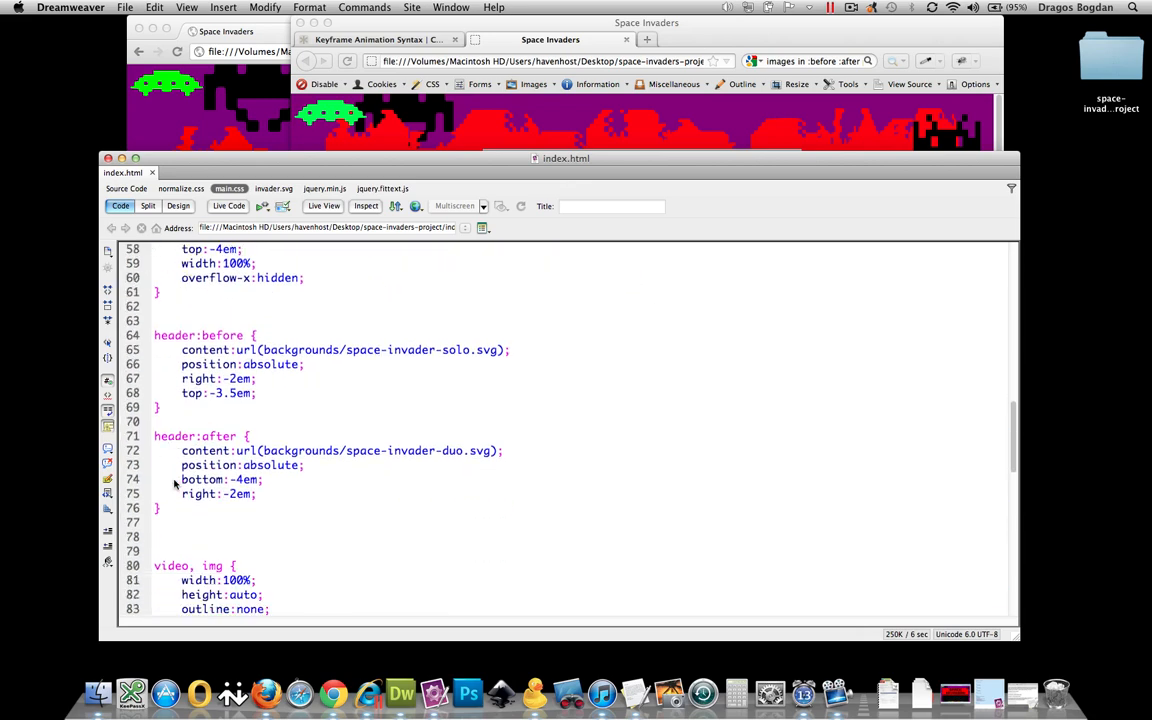
{"action": "scroll", "scroll_direction": "down", "scroll_amount": 3}
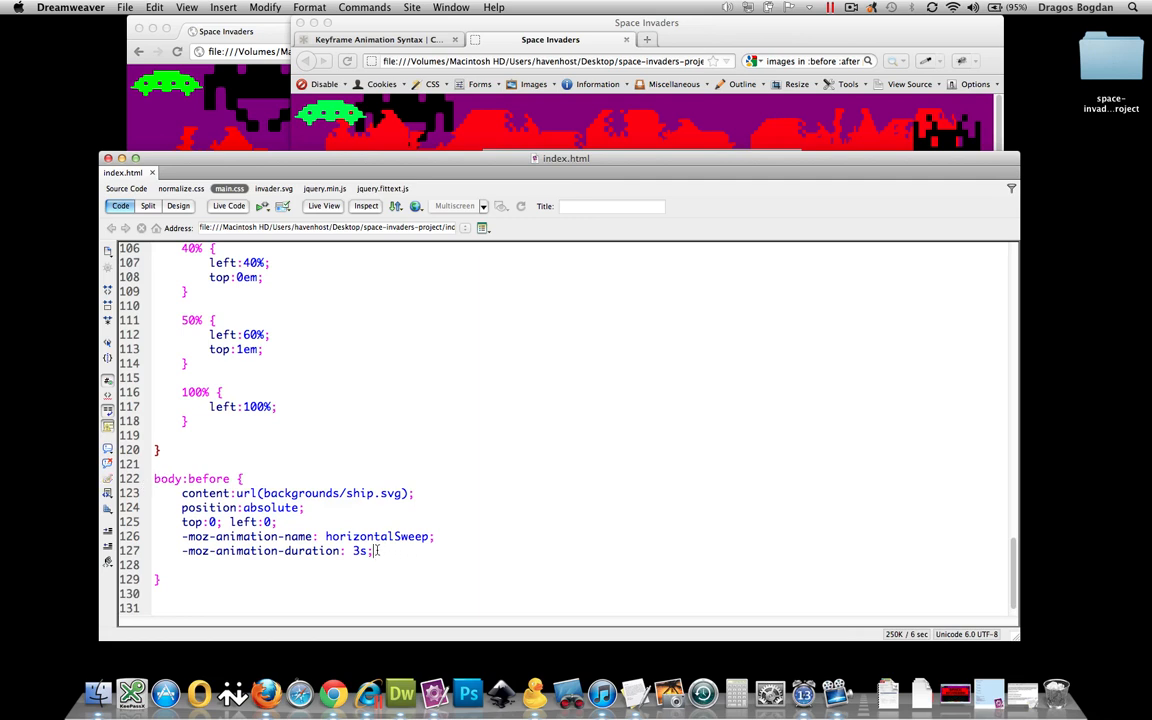
{"action": "type", "text": "z-index: 100;"}
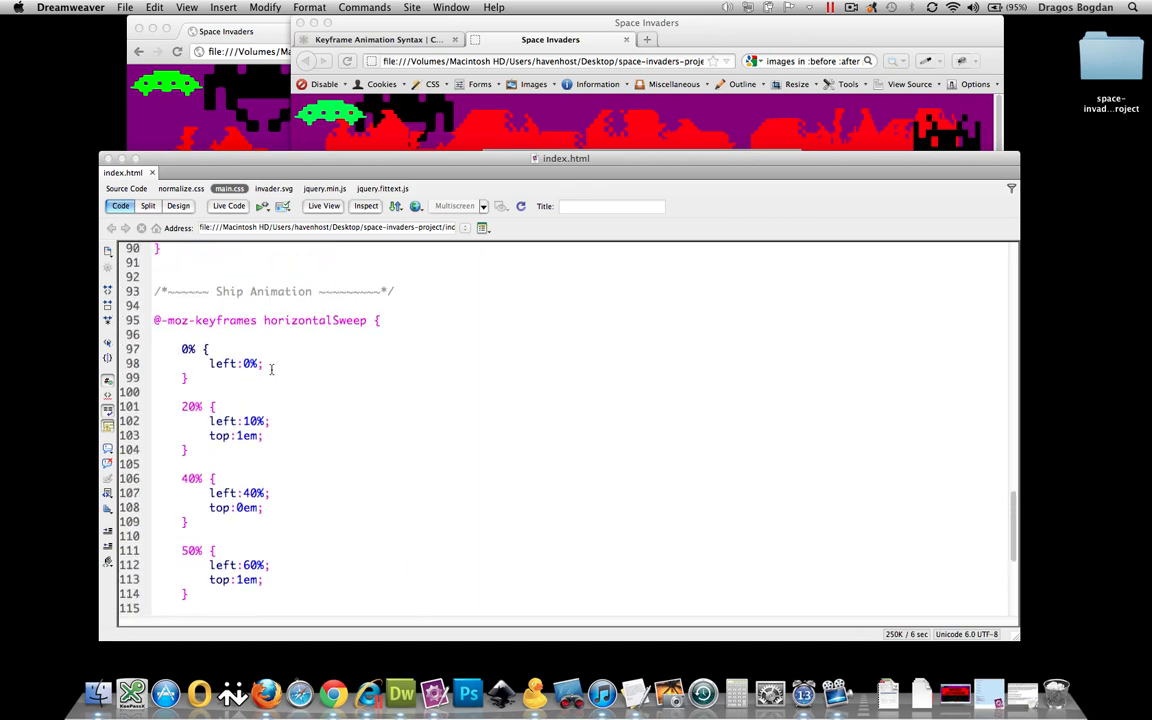
{"action": "type", "text": "z-index:-100;"}
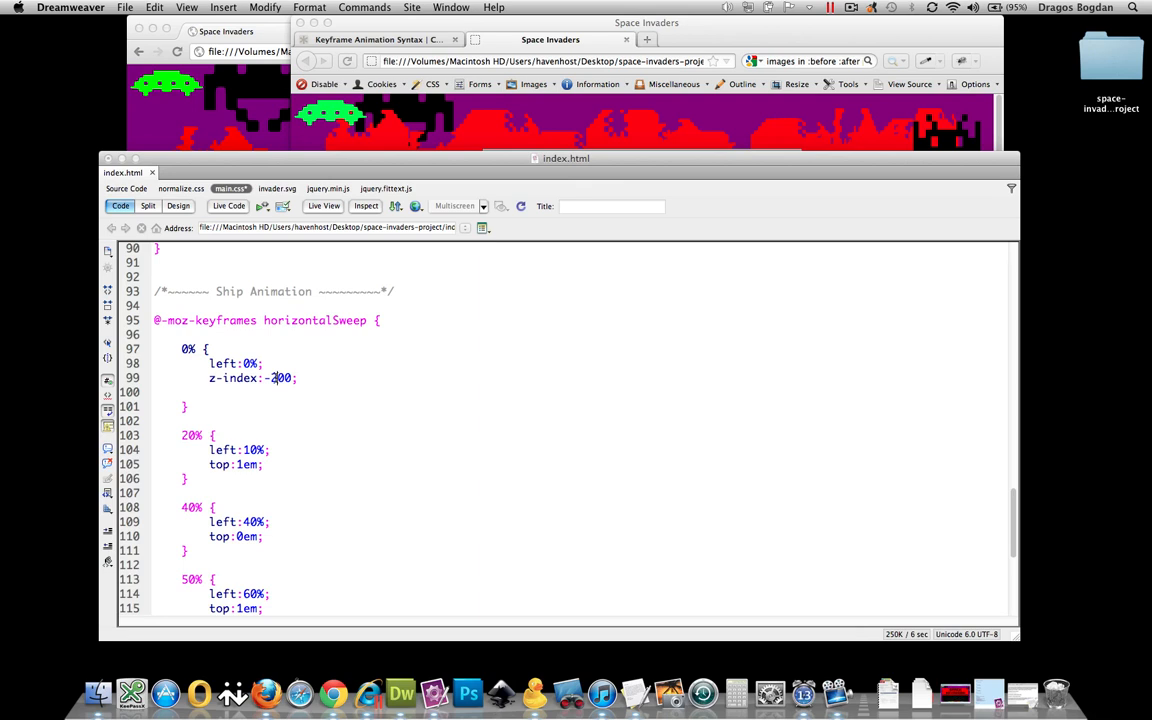
{"action": "triple_click", "coordinate": [250, 378]}
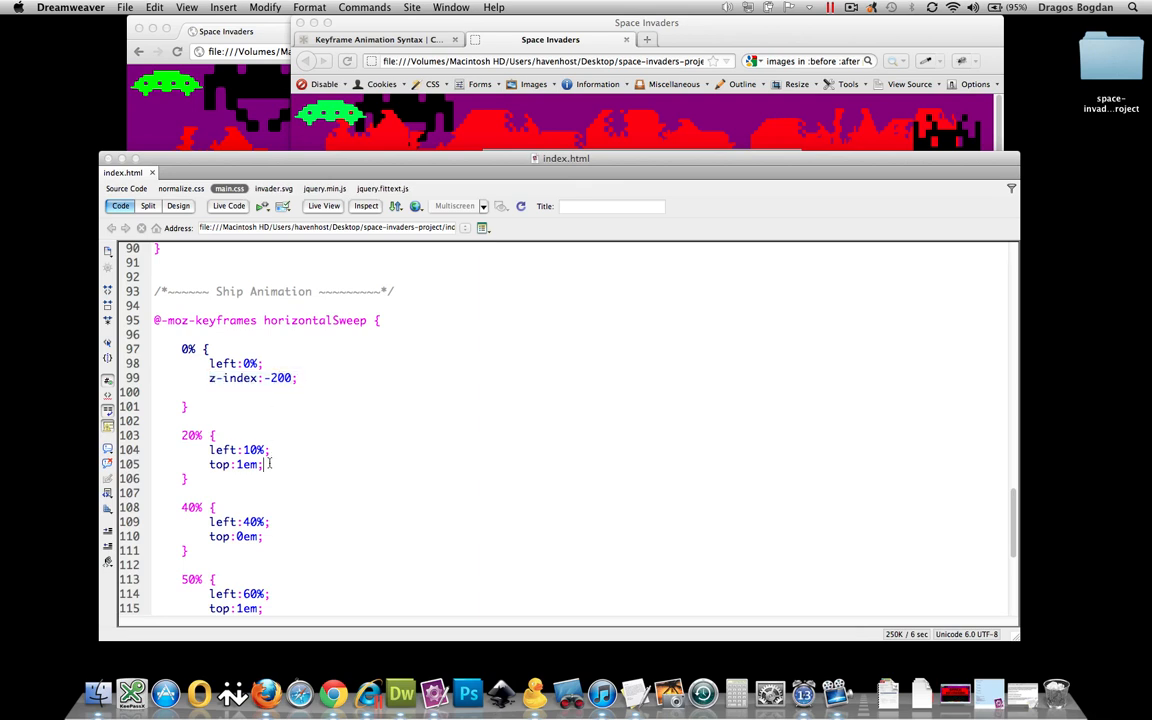
{"action": "type", "text": "z-index:-200;"}
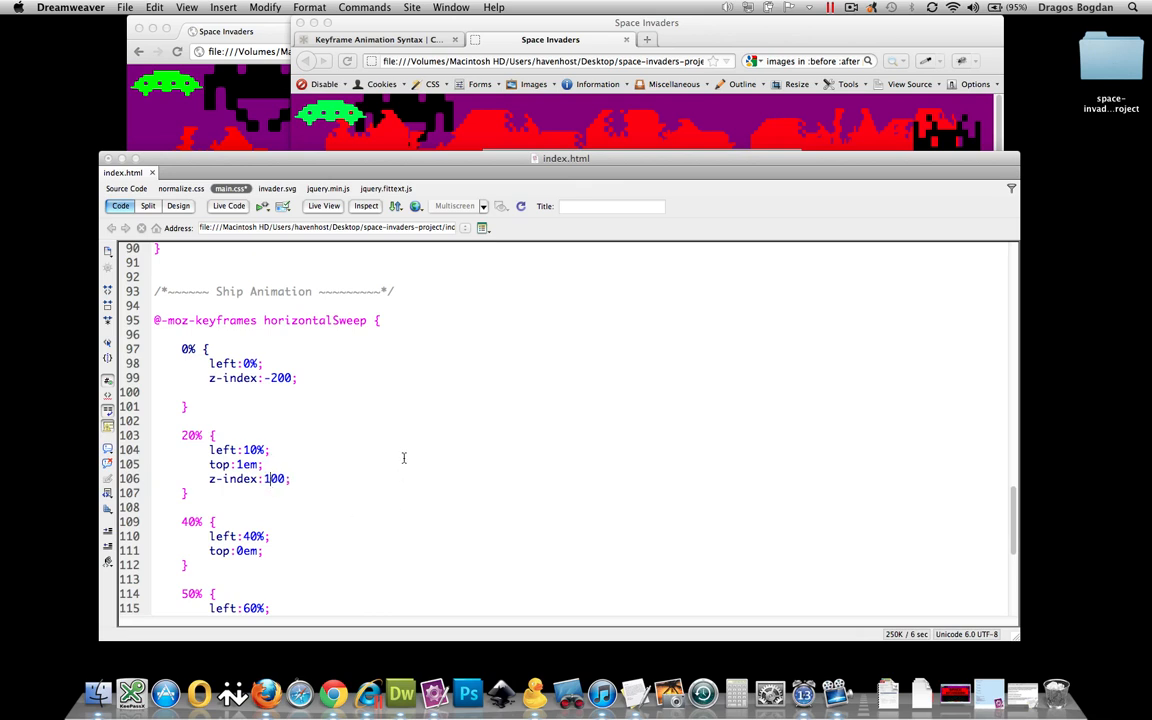
Add z-index:100 to the next keyframe so the ship's depth alternates
{"action": "scroll", "scroll_direction": "down", "scroll_amount": 3}
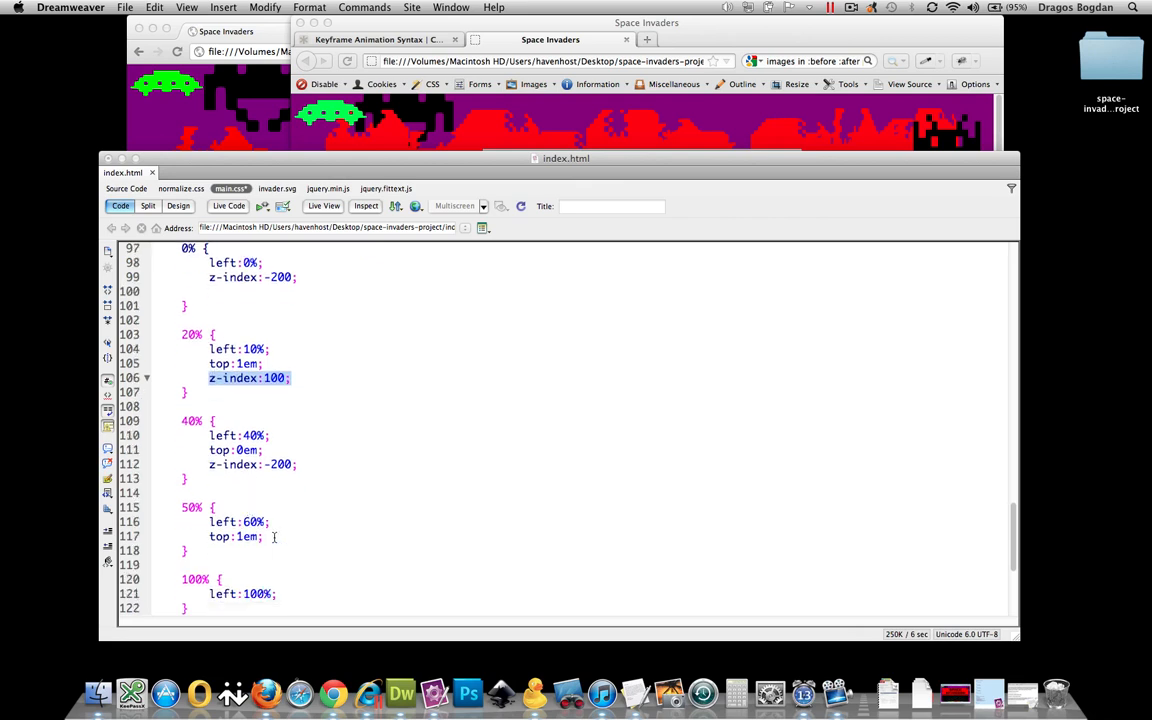
{"action": "type", "text": "z-index:100;"}
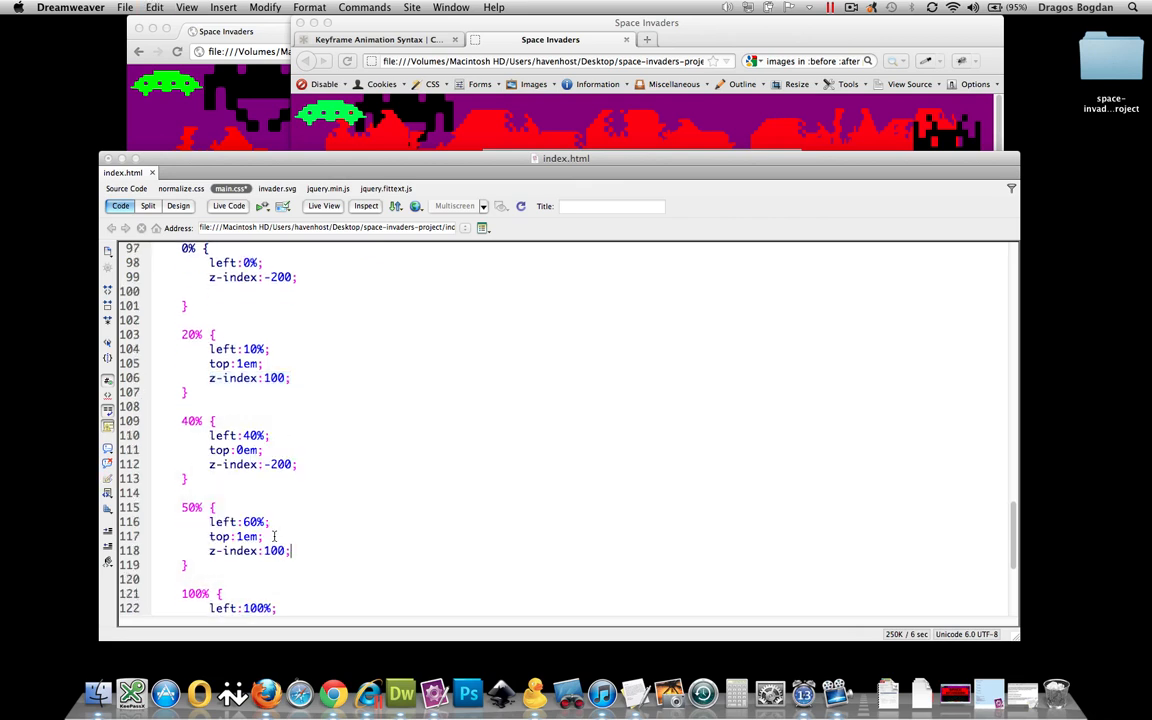
{"action": "scroll", "scroll_direction": "down", "scroll_amount": 3}
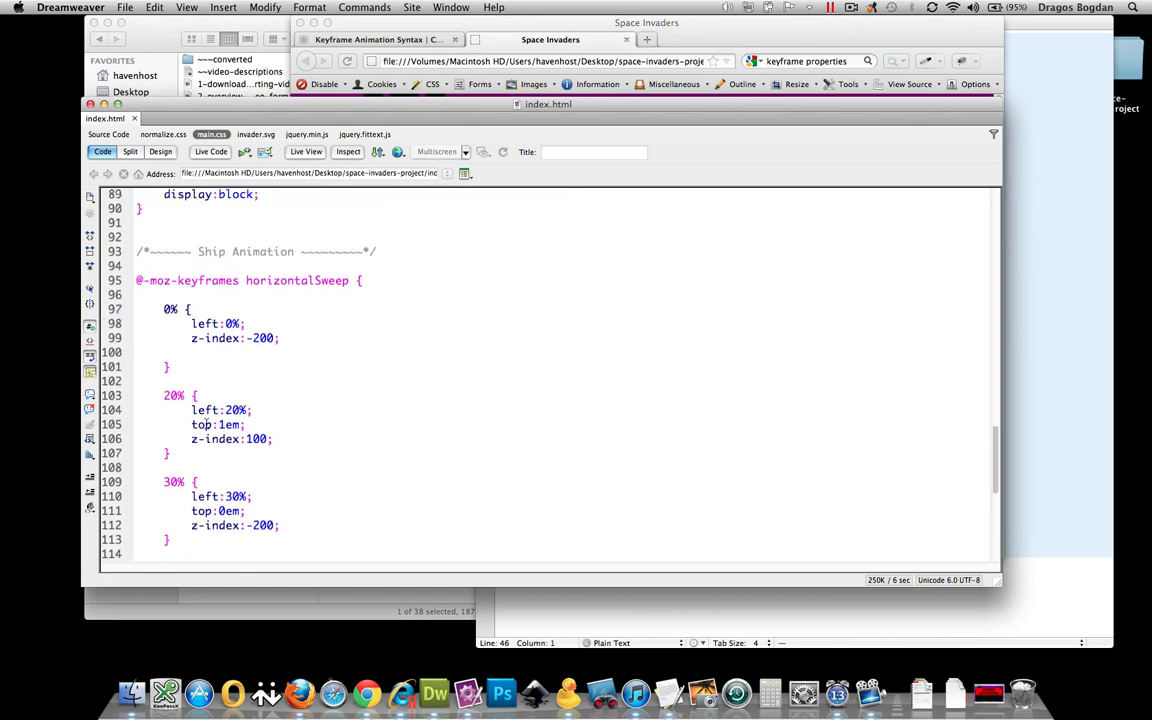
Remove the left declarations from the 20%, 30% and 50% keyframes and reload the Space Invaders page in Firefox
{"action": "left_click", "coordinate": [220, 410]}
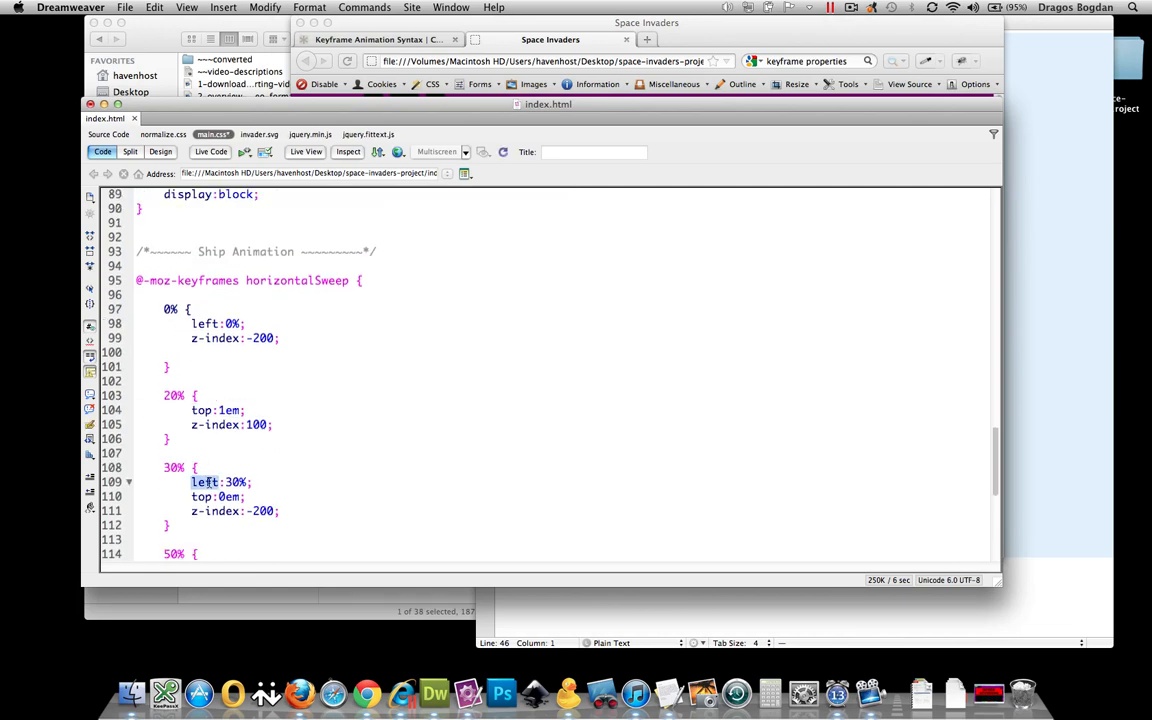
{"action": "scroll", "scroll_direction": "down", "scroll_amount": 3}
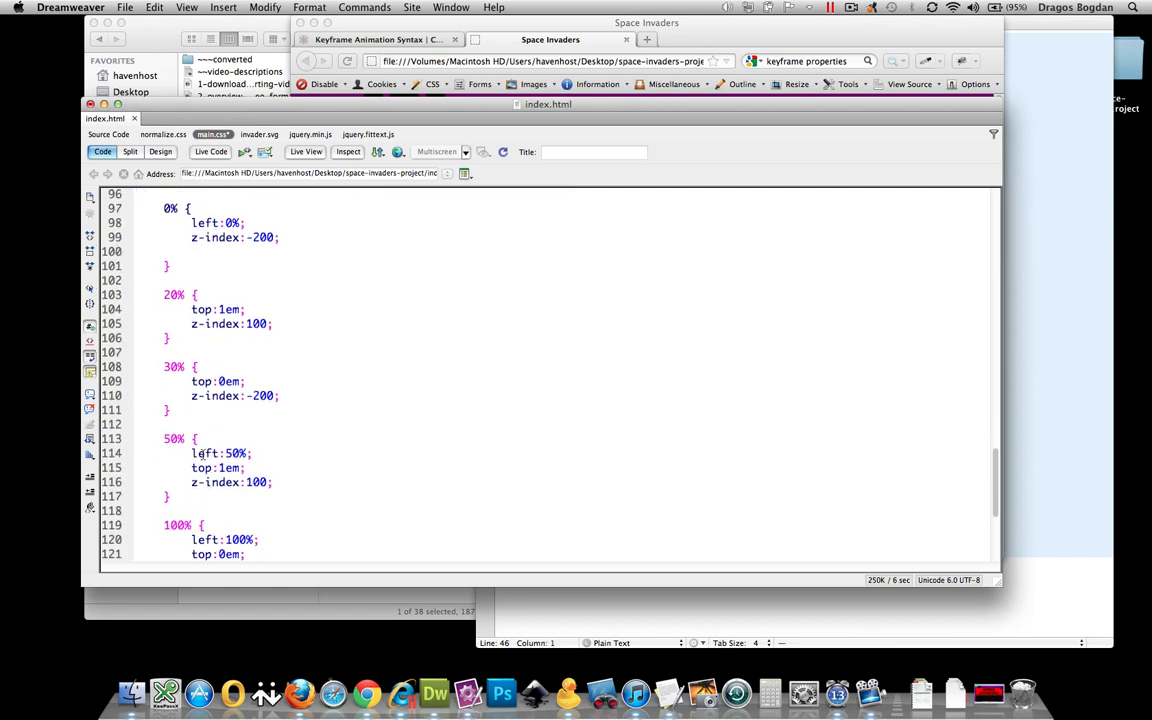
{"action": "scroll", "scroll_direction": "down", "scroll_amount": 3}
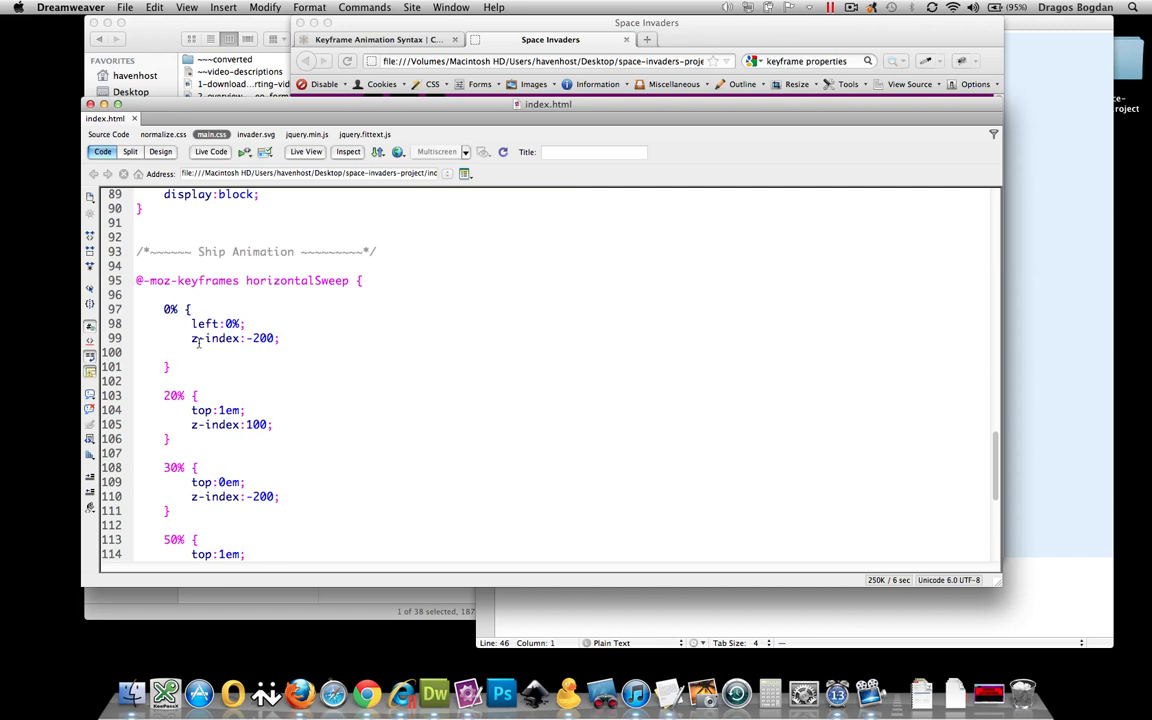
{"action": "scroll", "scroll_direction": "down", "scroll_amount": 3}
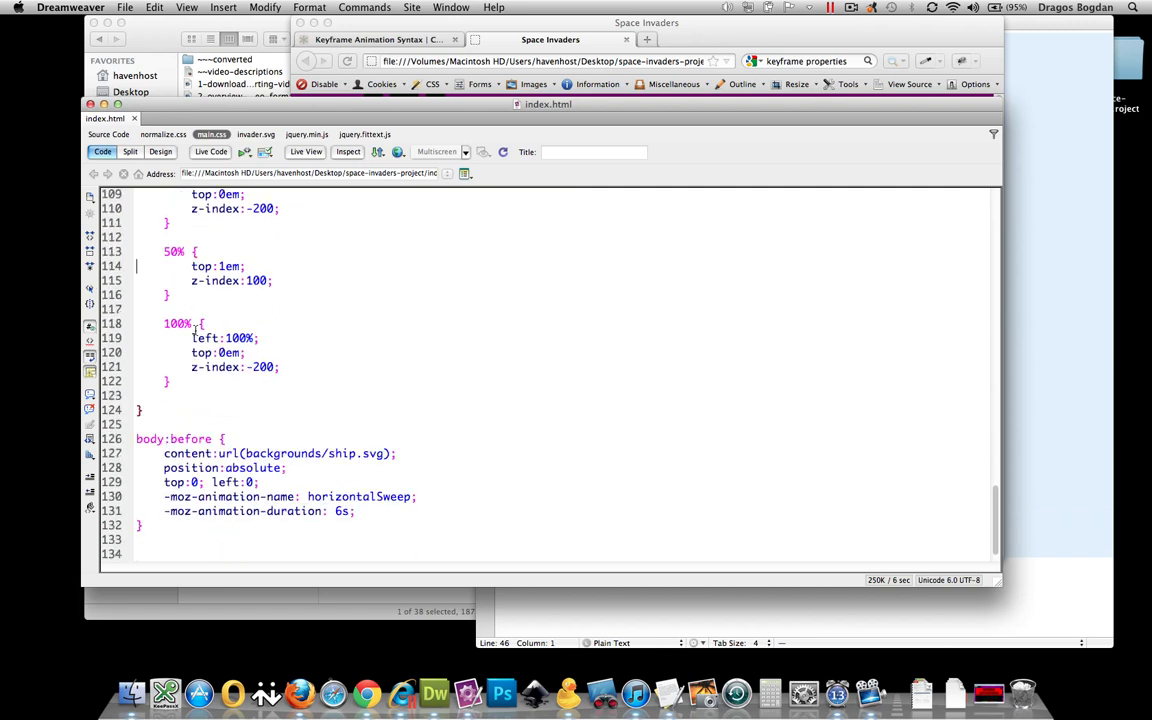
{"action": "scroll", "scroll_direction": "down", "scroll_amount": 3}
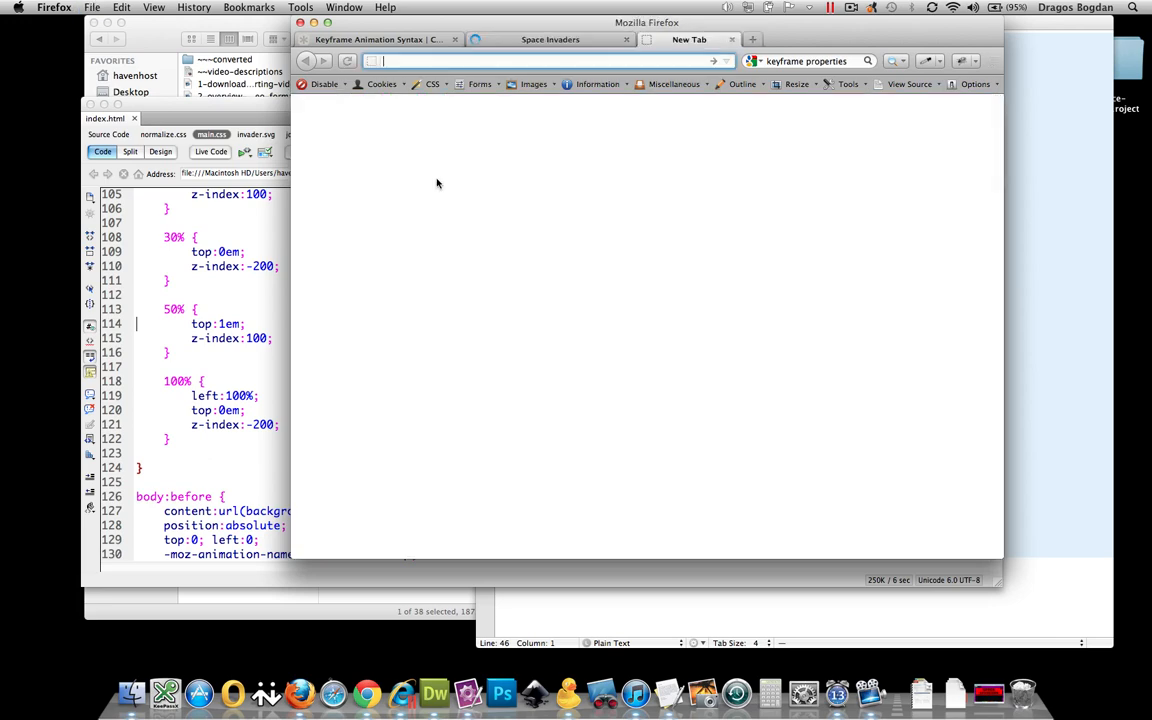
{"action": "left_click", "coordinate": [548, 40]}
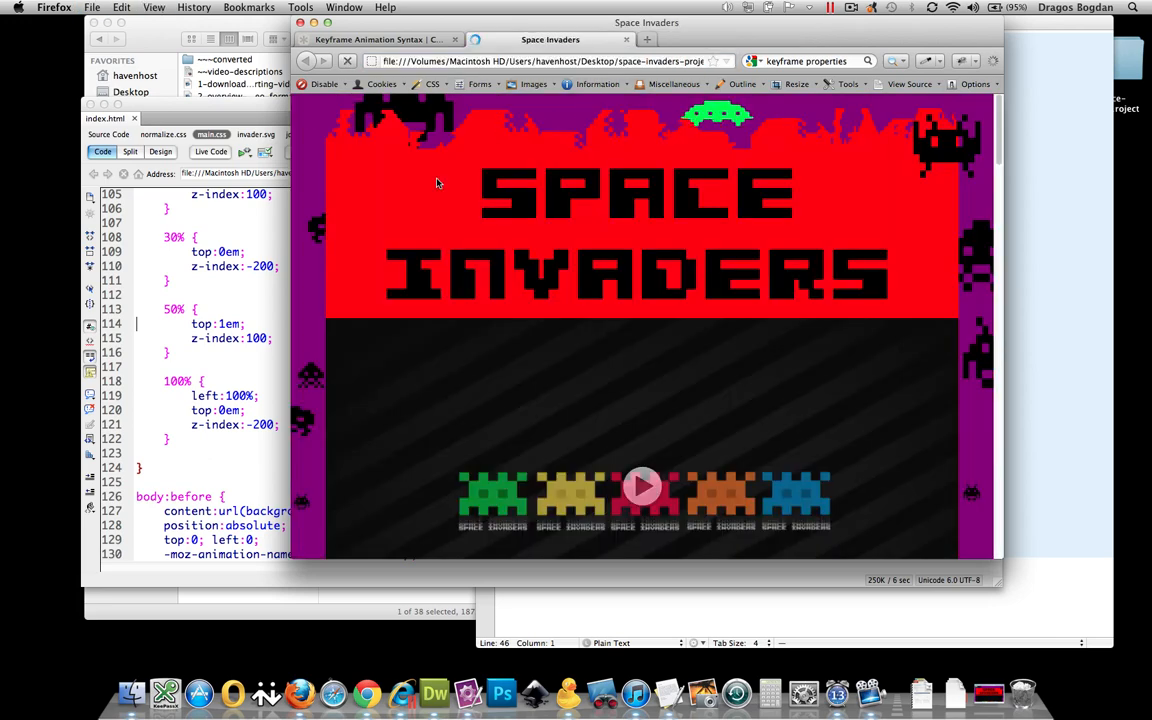